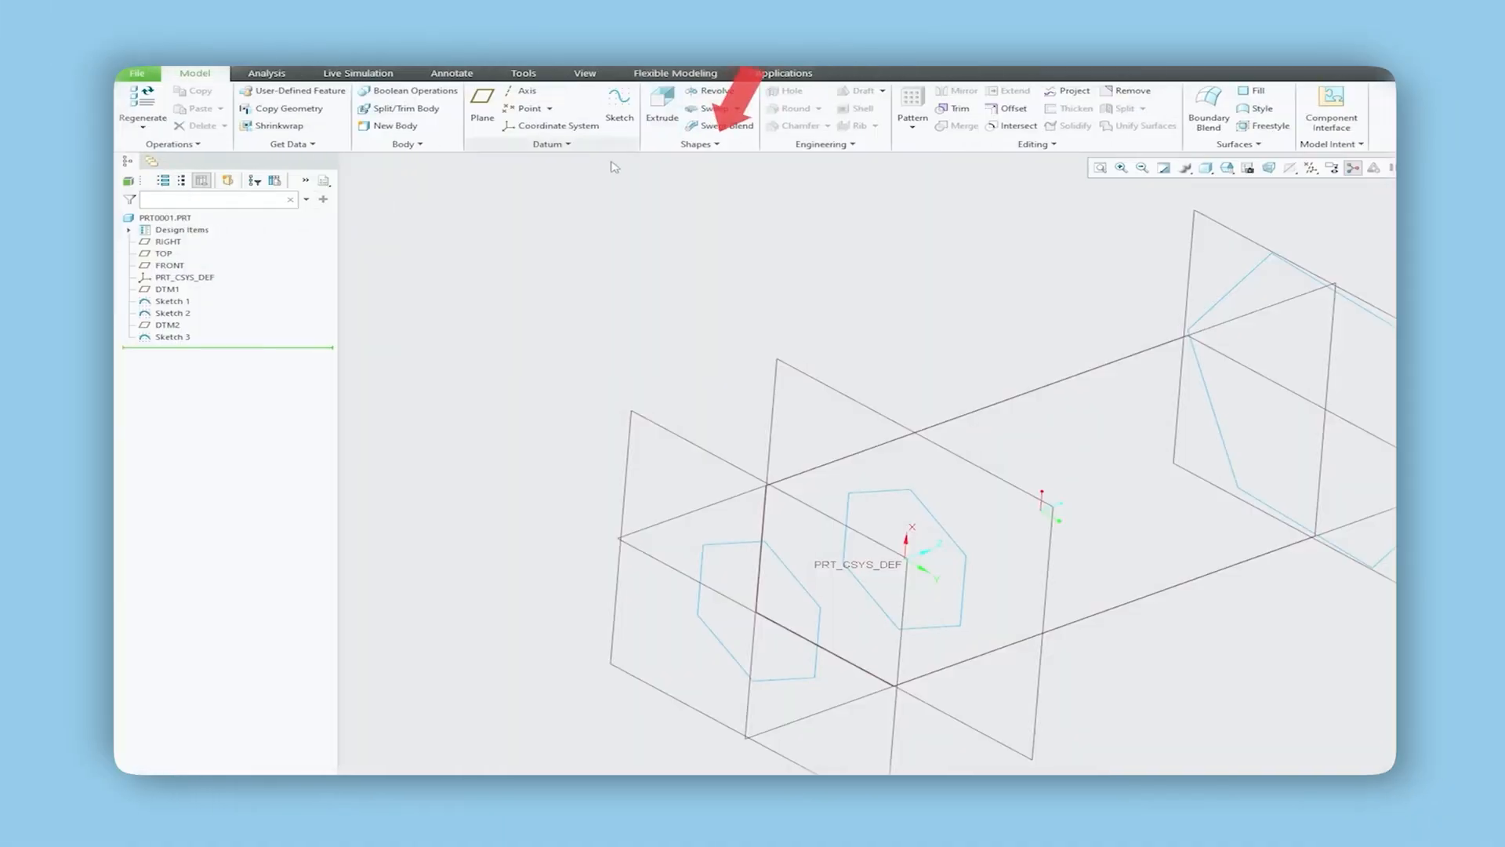
# Start a Blend feature from the Model tab's Shapes group dropdown
pyautogui.click(732, 125)
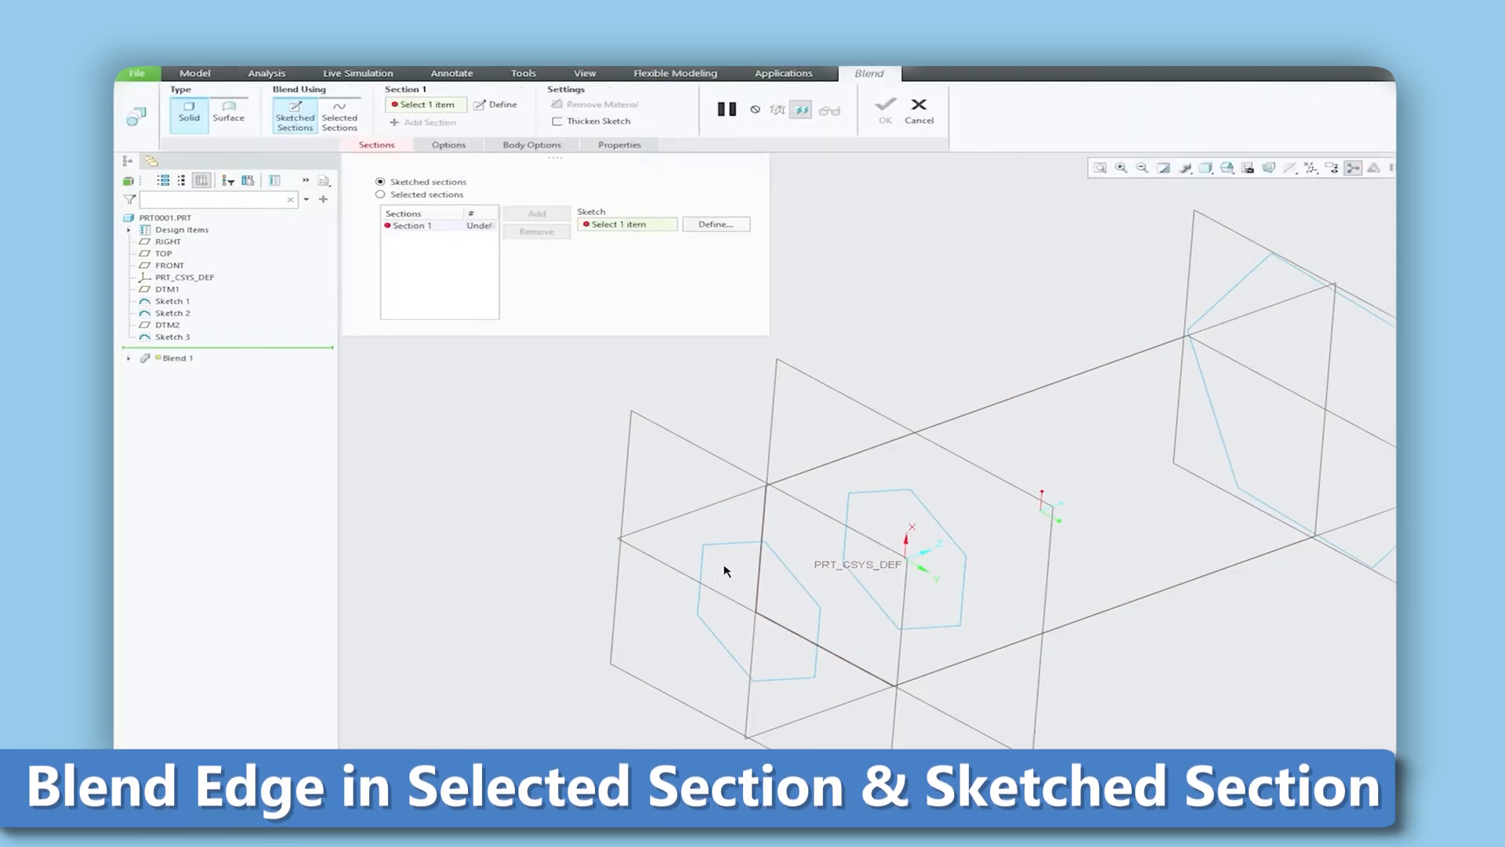
pyautogui.click(381, 193)
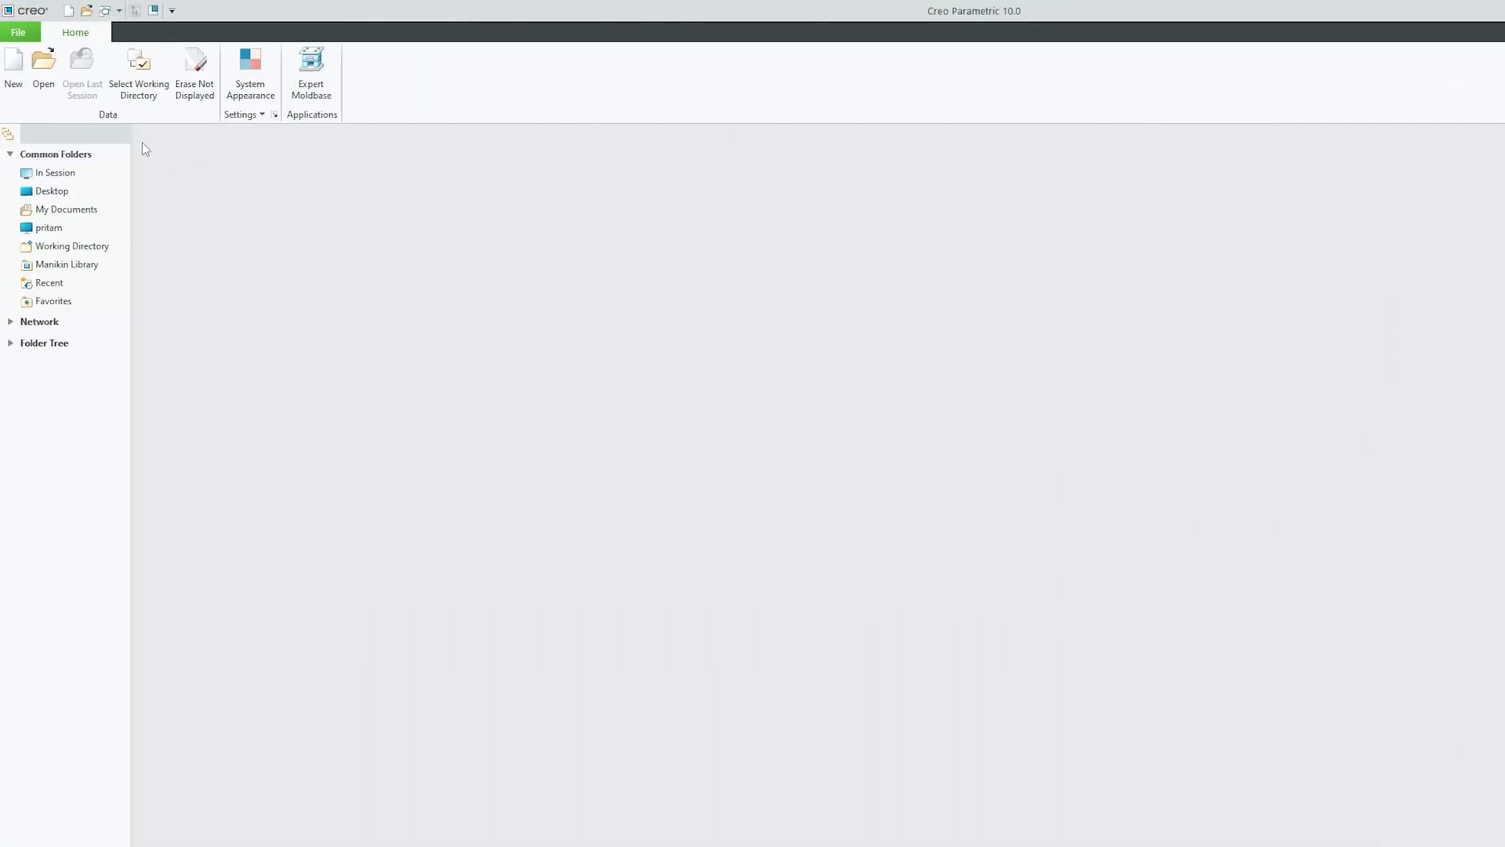
# Create new solid part PRT0001 from the default template, reset its view, and list shape features
pyautogui.click(13, 67)
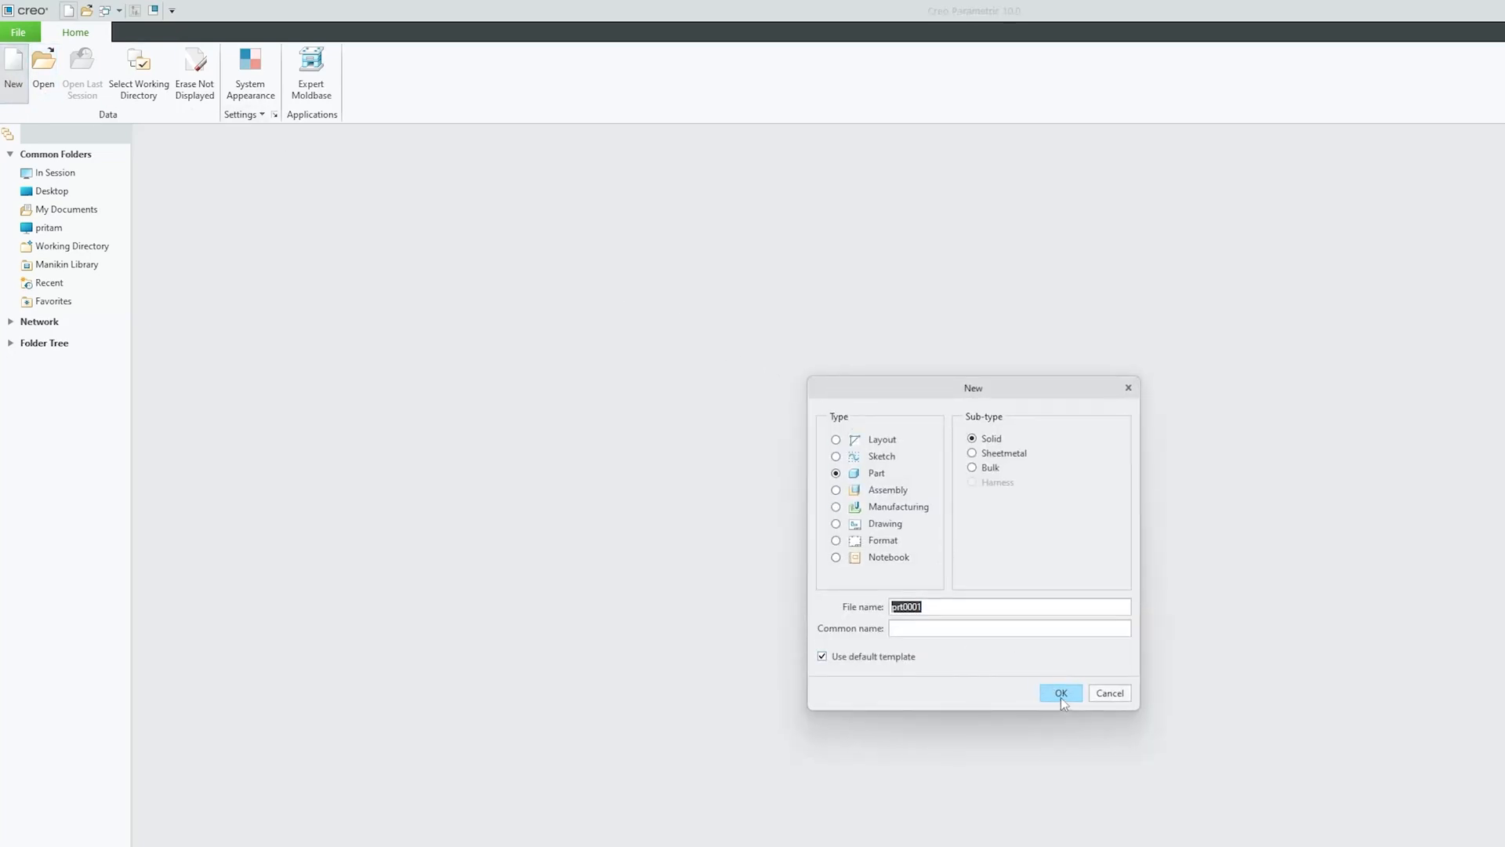
pyautogui.click(1060, 692)
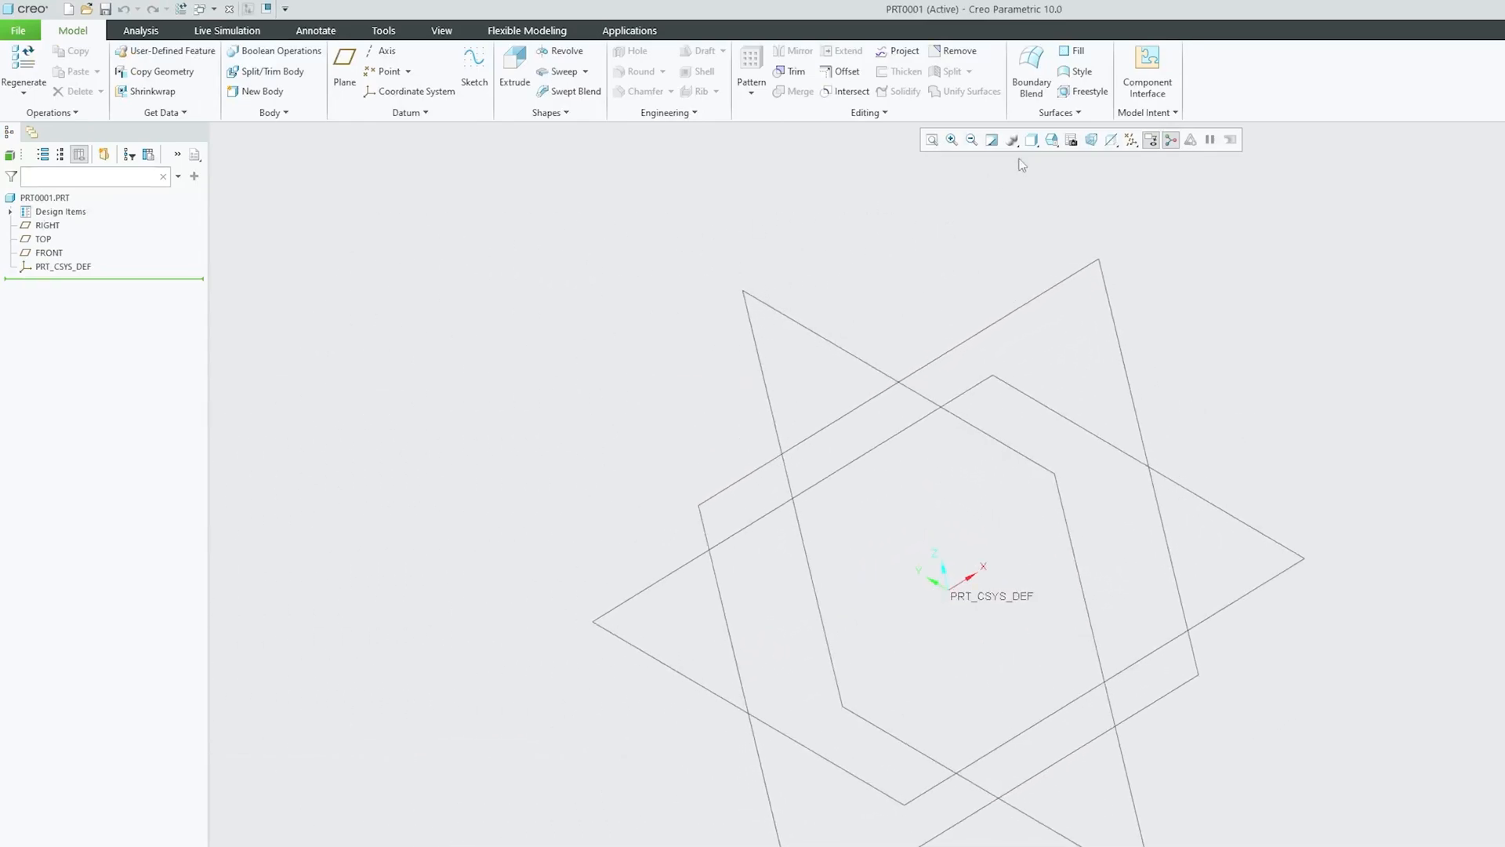
pyautogui.click(440, 30)
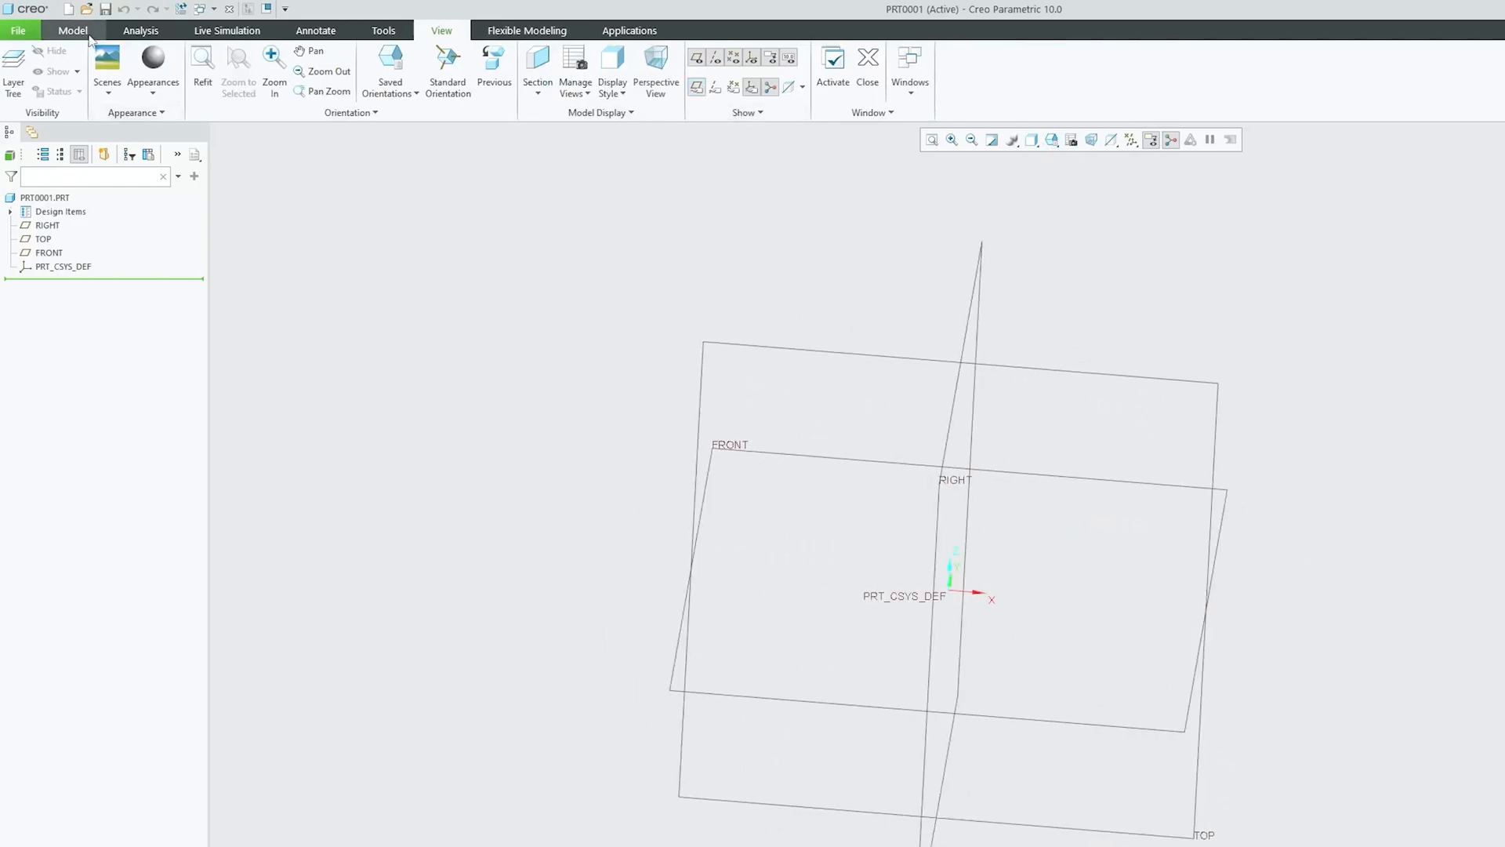
pyautogui.click(73, 29)
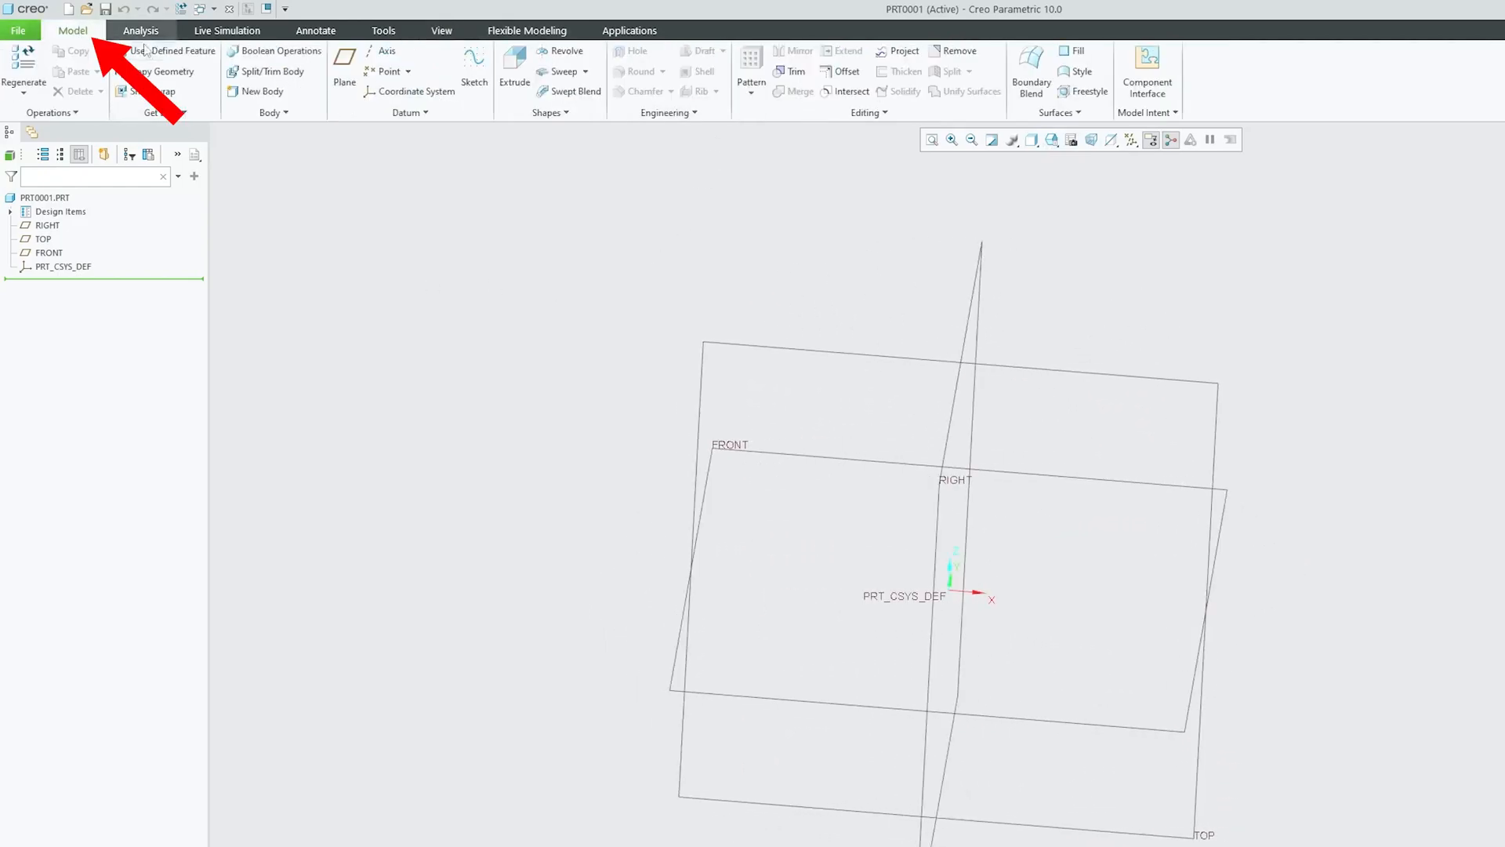
pyautogui.click(548, 112)
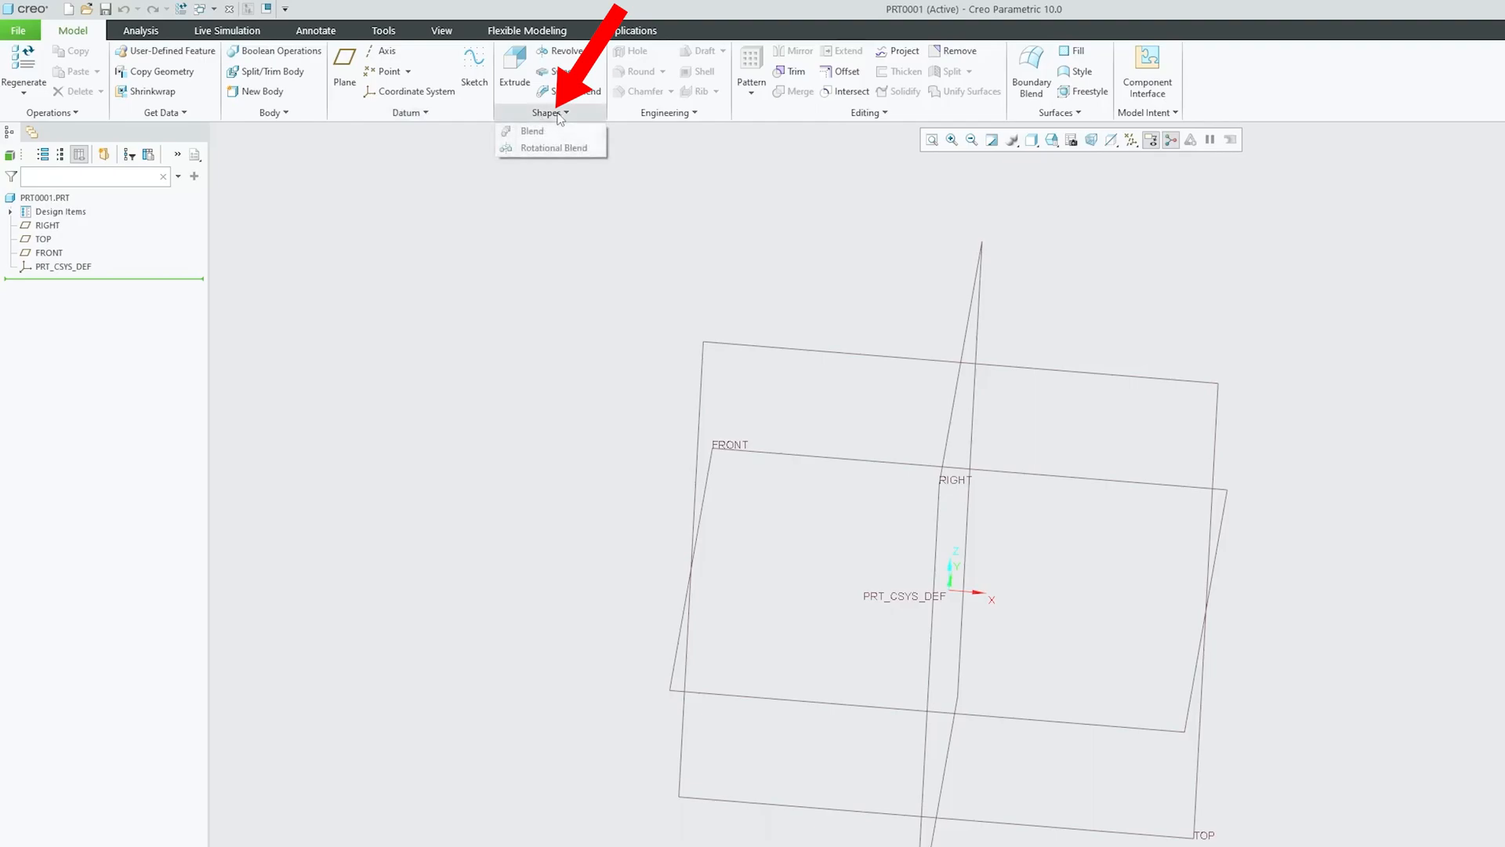
pyautogui.moveTo(554, 148)
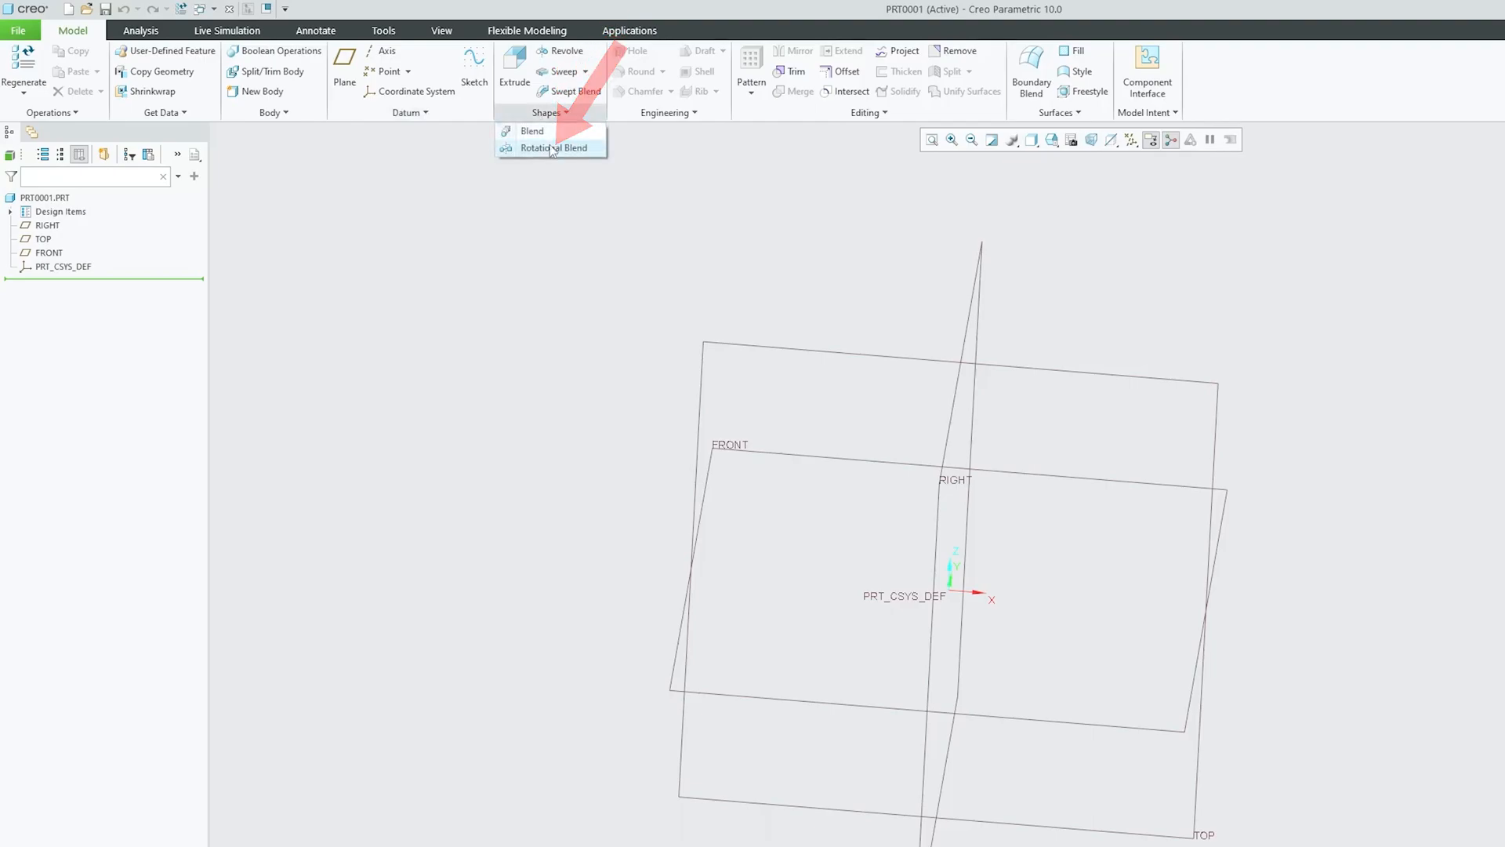
# Start Rotational Blend 1 and define an internal sketch for Section 1 on RIGHT
pyautogui.click(554, 148)
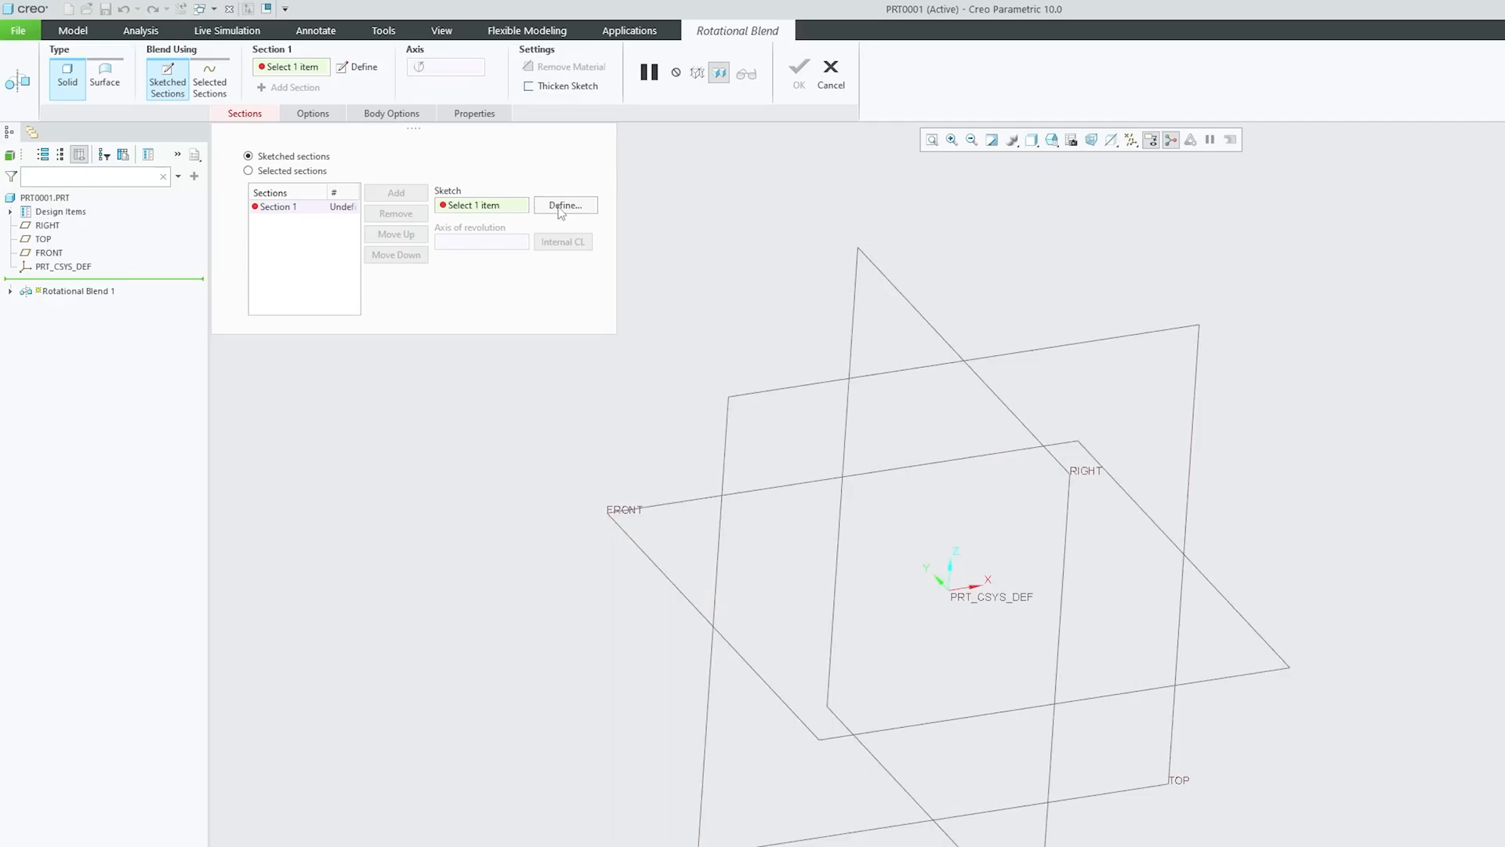
pyautogui.moveTo(564, 205)
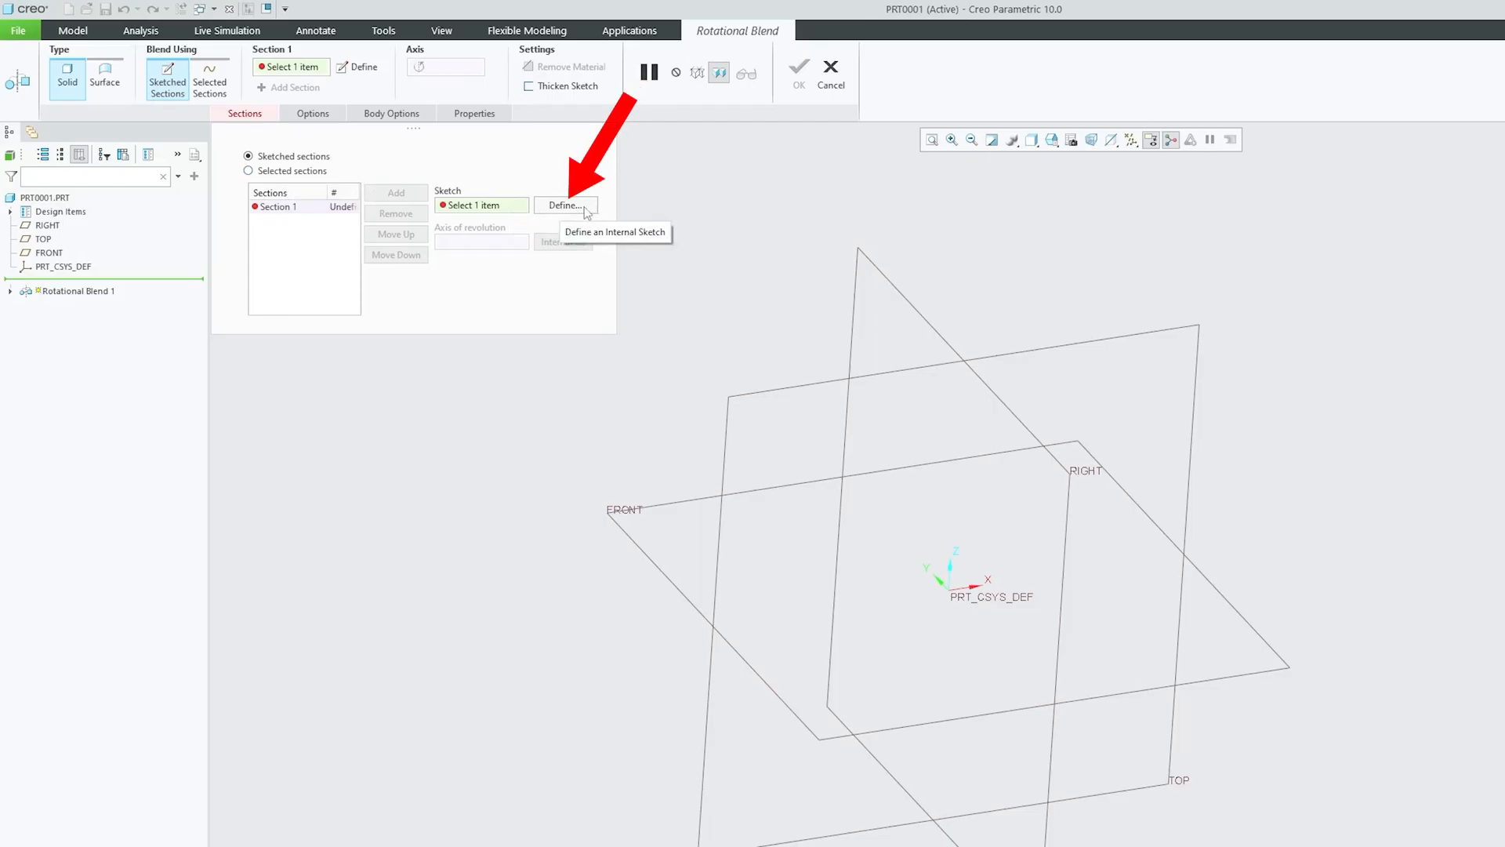
pyautogui.click(565, 205)
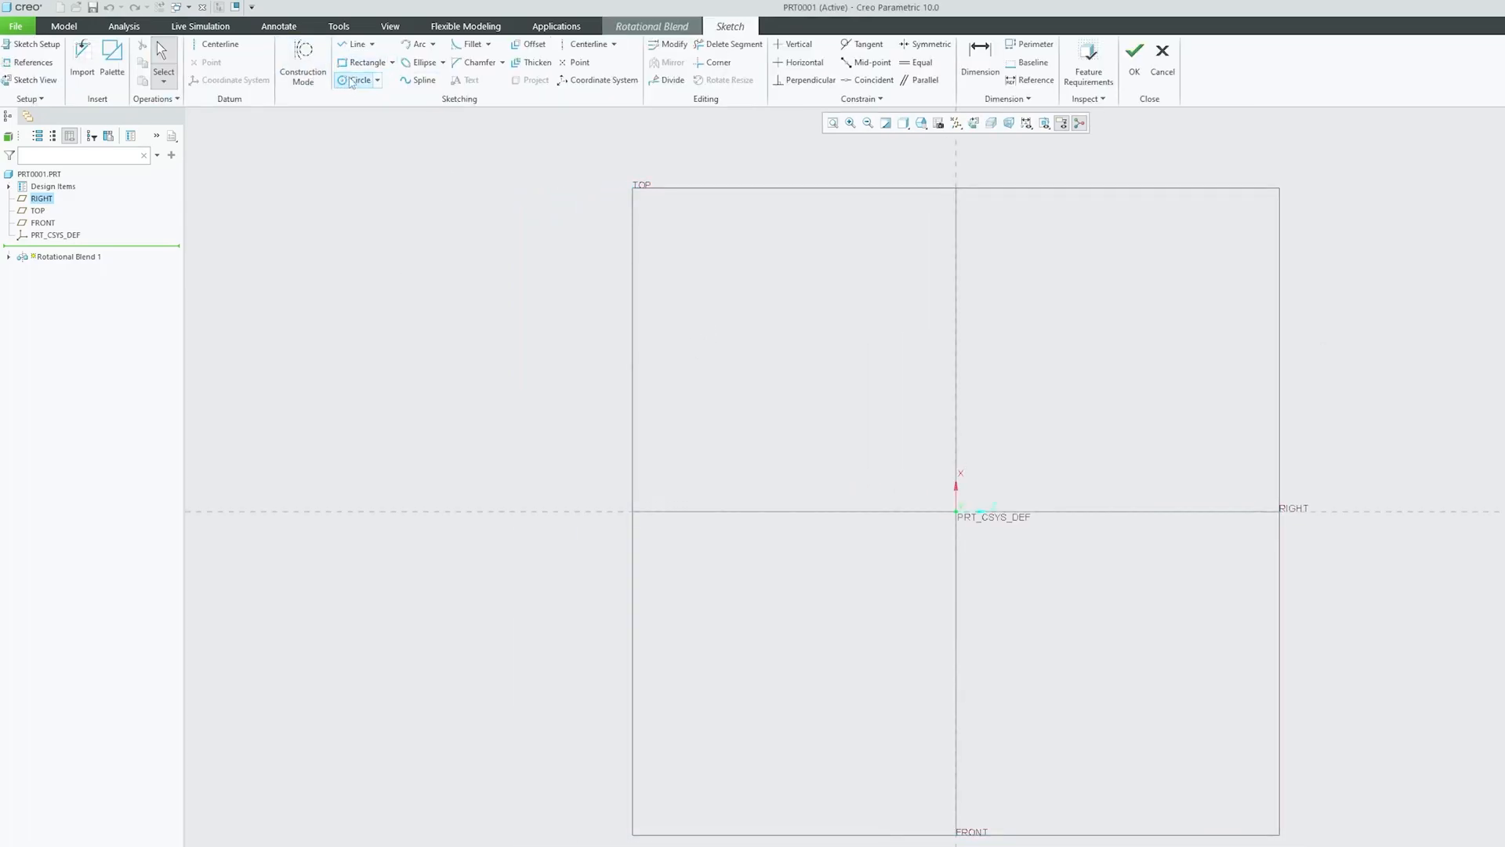
# Sketch Section 1 as a rectangle left of the centre and accept the sketch
pyautogui.click(367, 62)
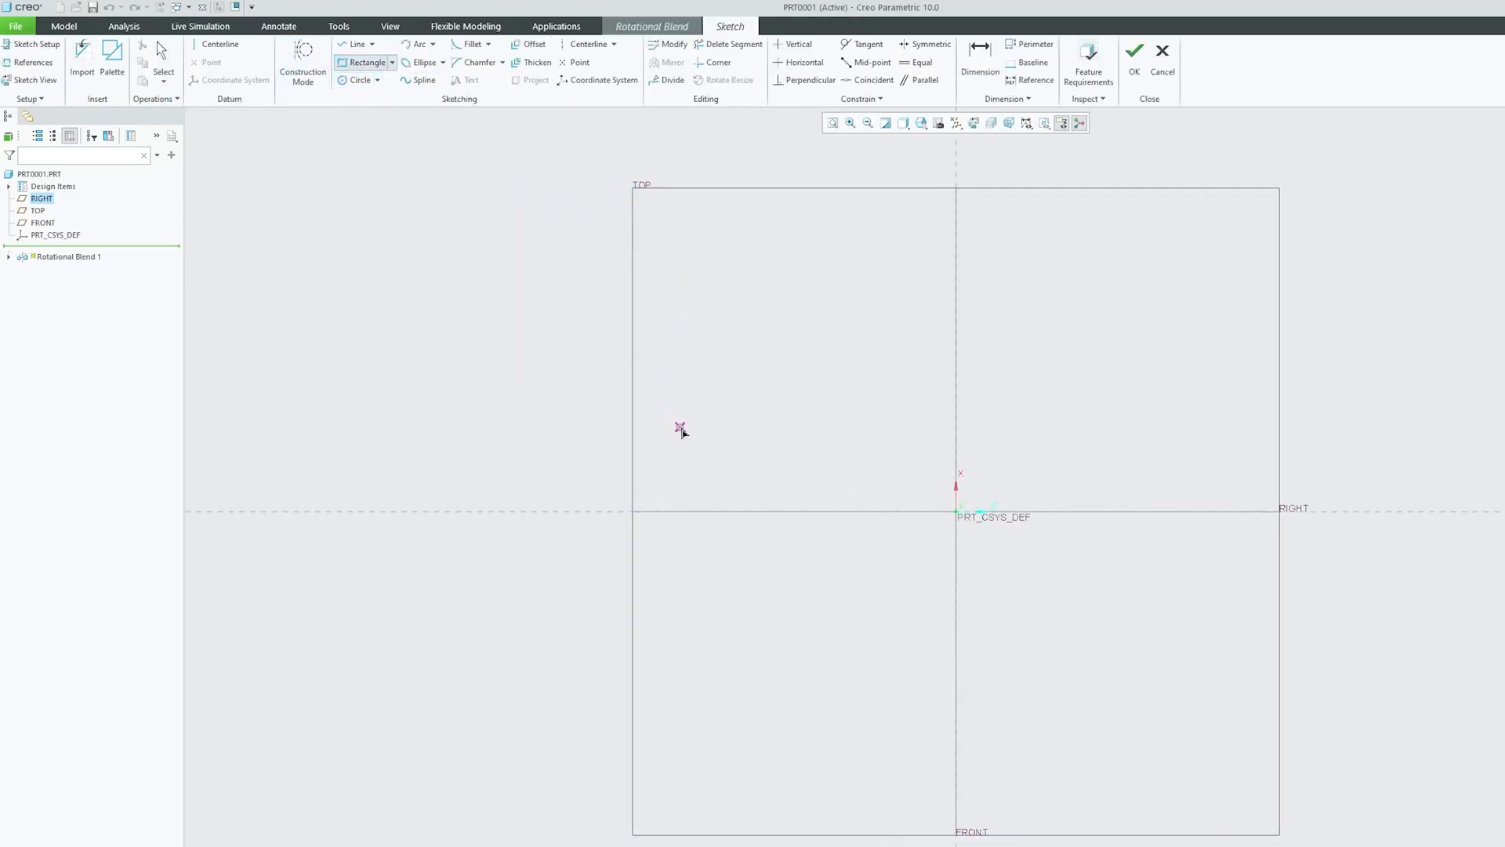
pyautogui.moveTo(680, 442); pyautogui.dragTo(836, 582)
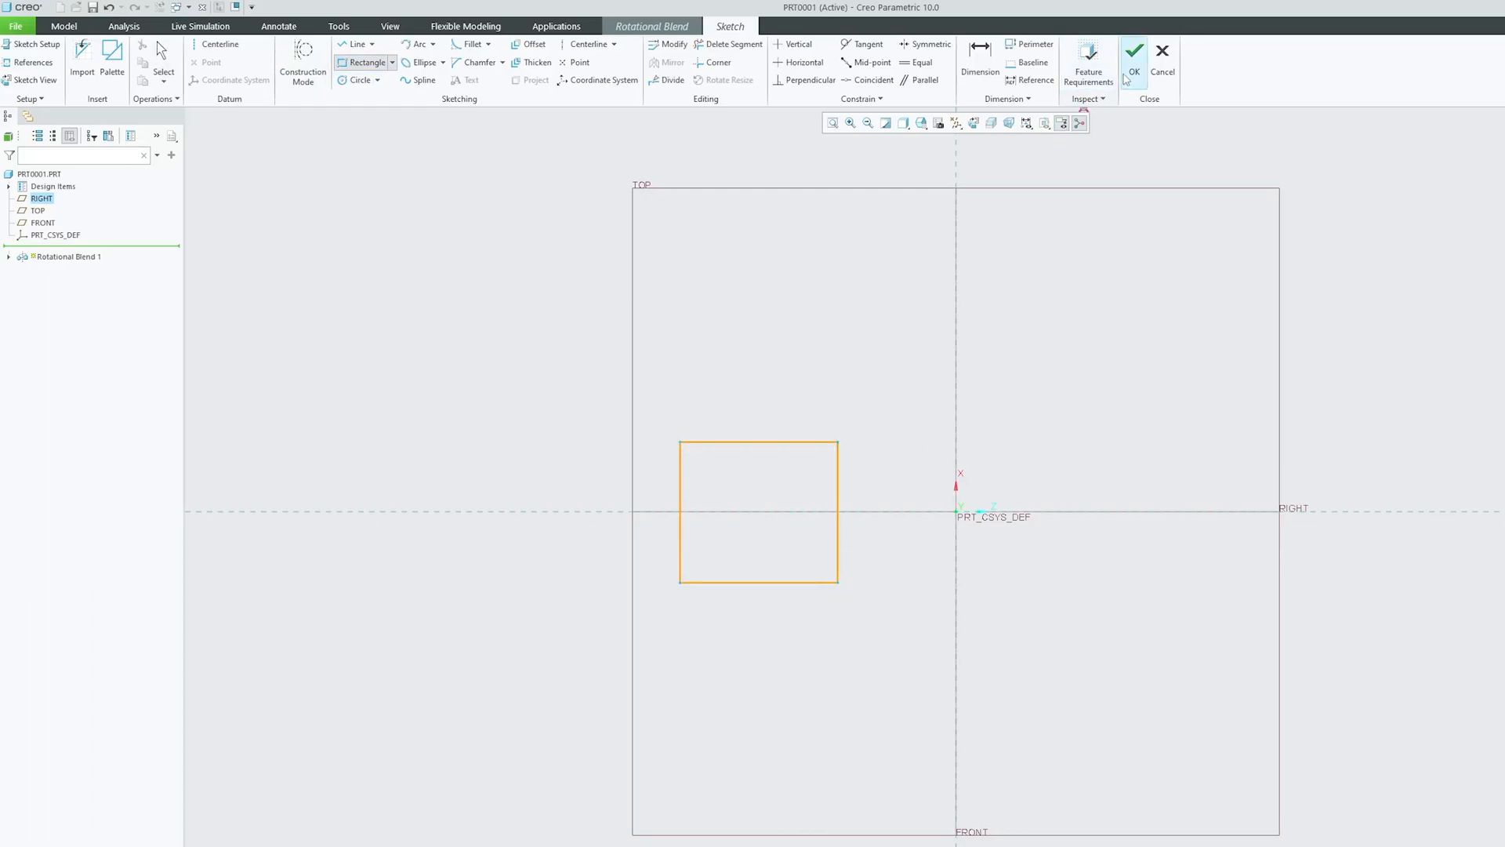
pyautogui.click(1134, 53)
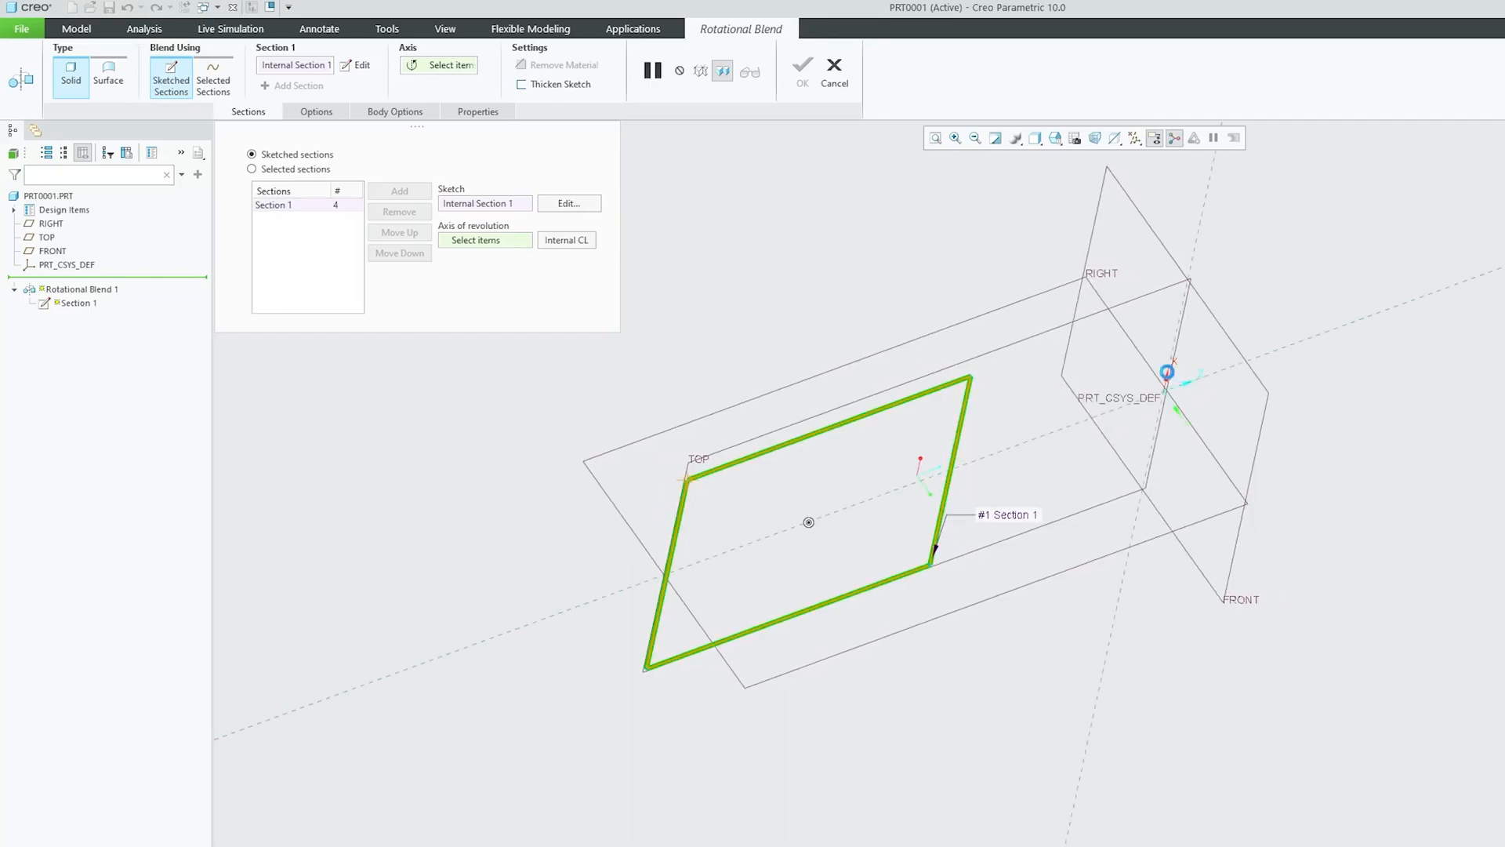
# Revolve about the X axis and add Section 2 at 30° from Section 1
pyautogui.click(1166, 372)
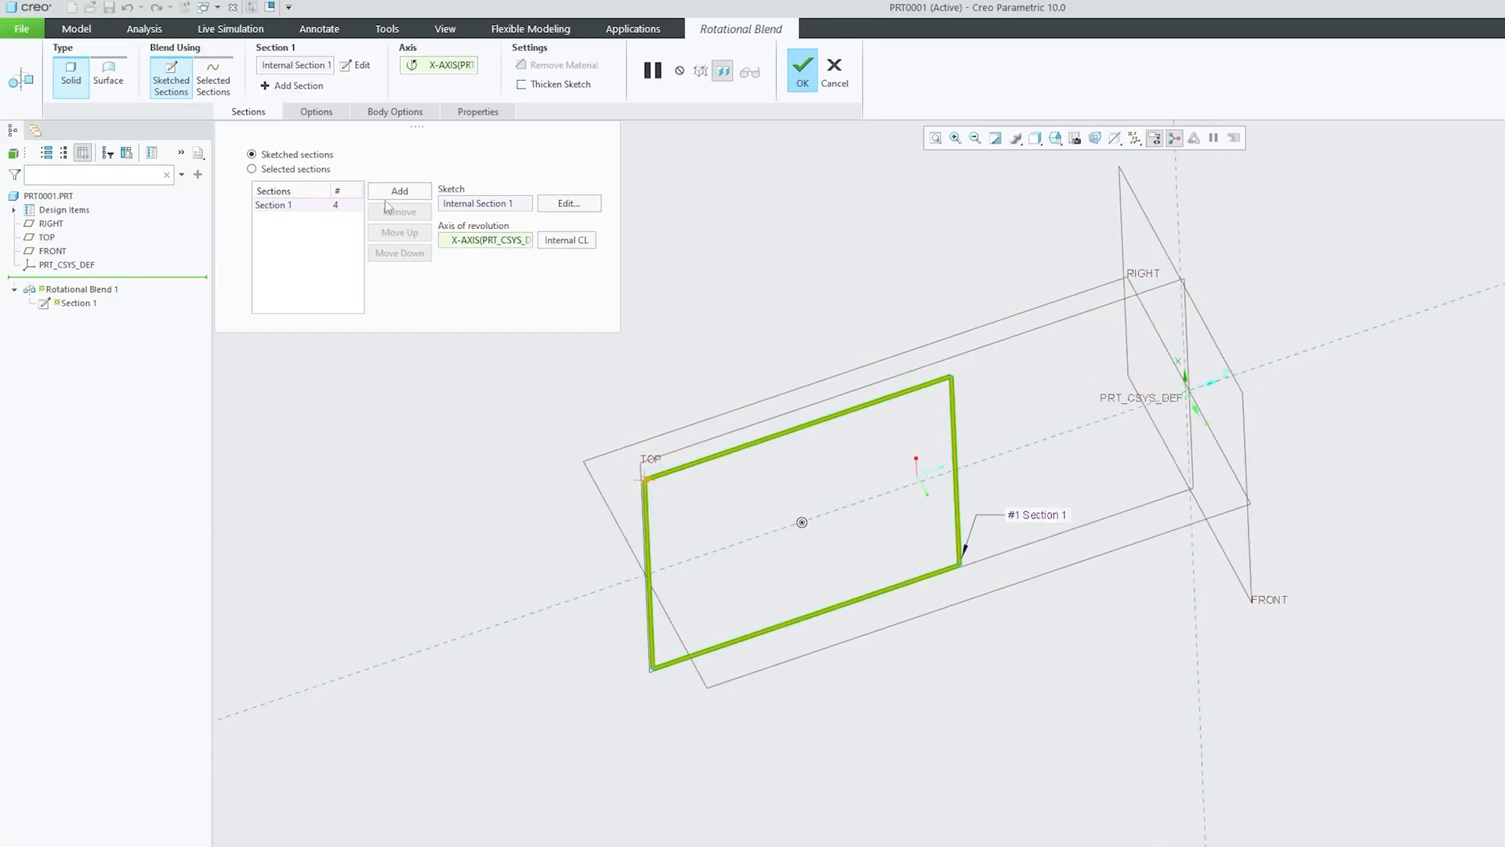
pyautogui.moveTo(399, 191)
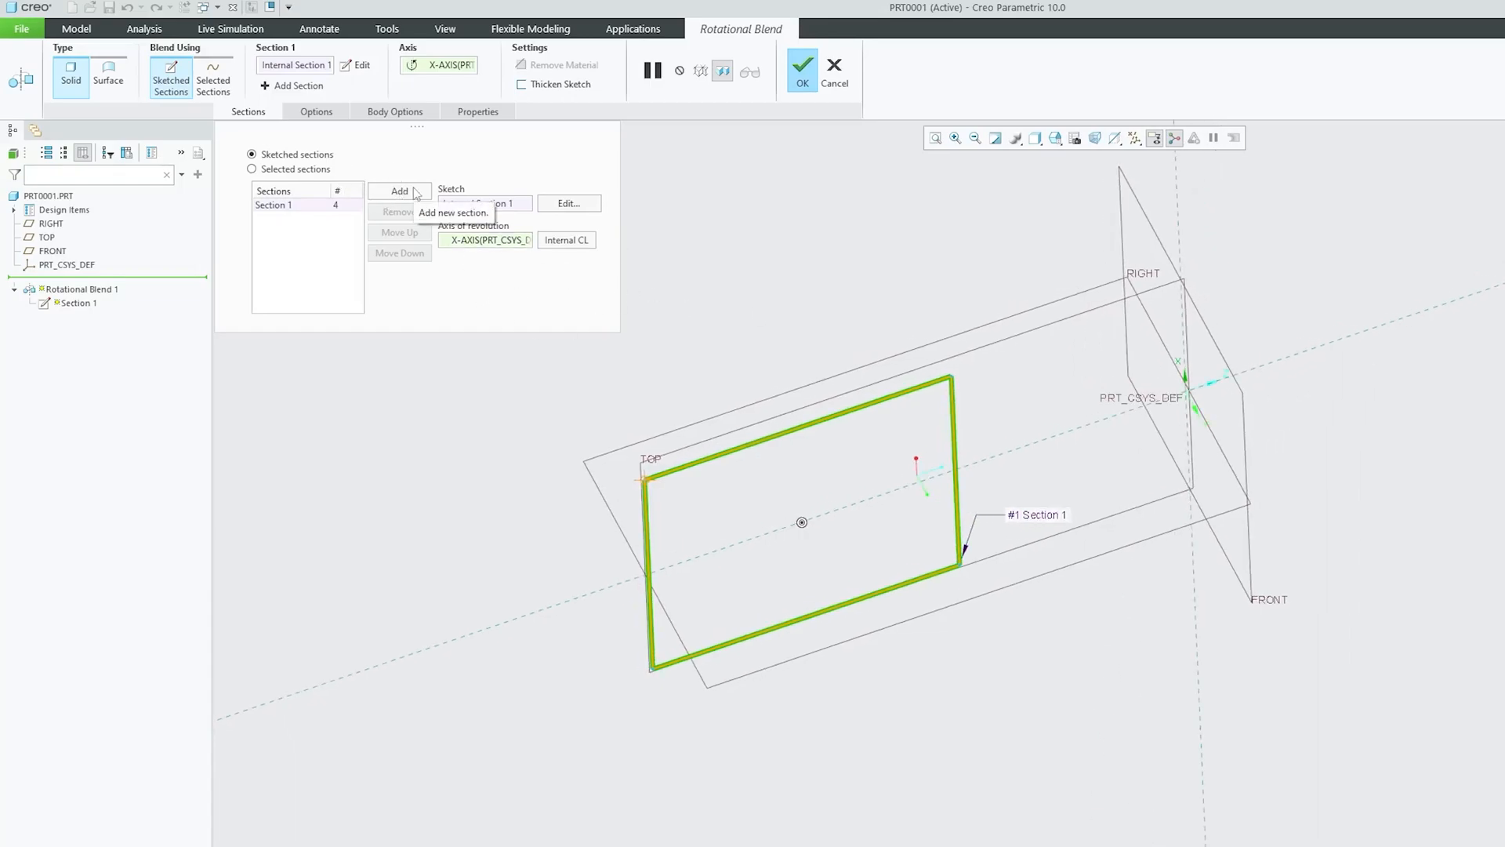
pyautogui.click(399, 191)
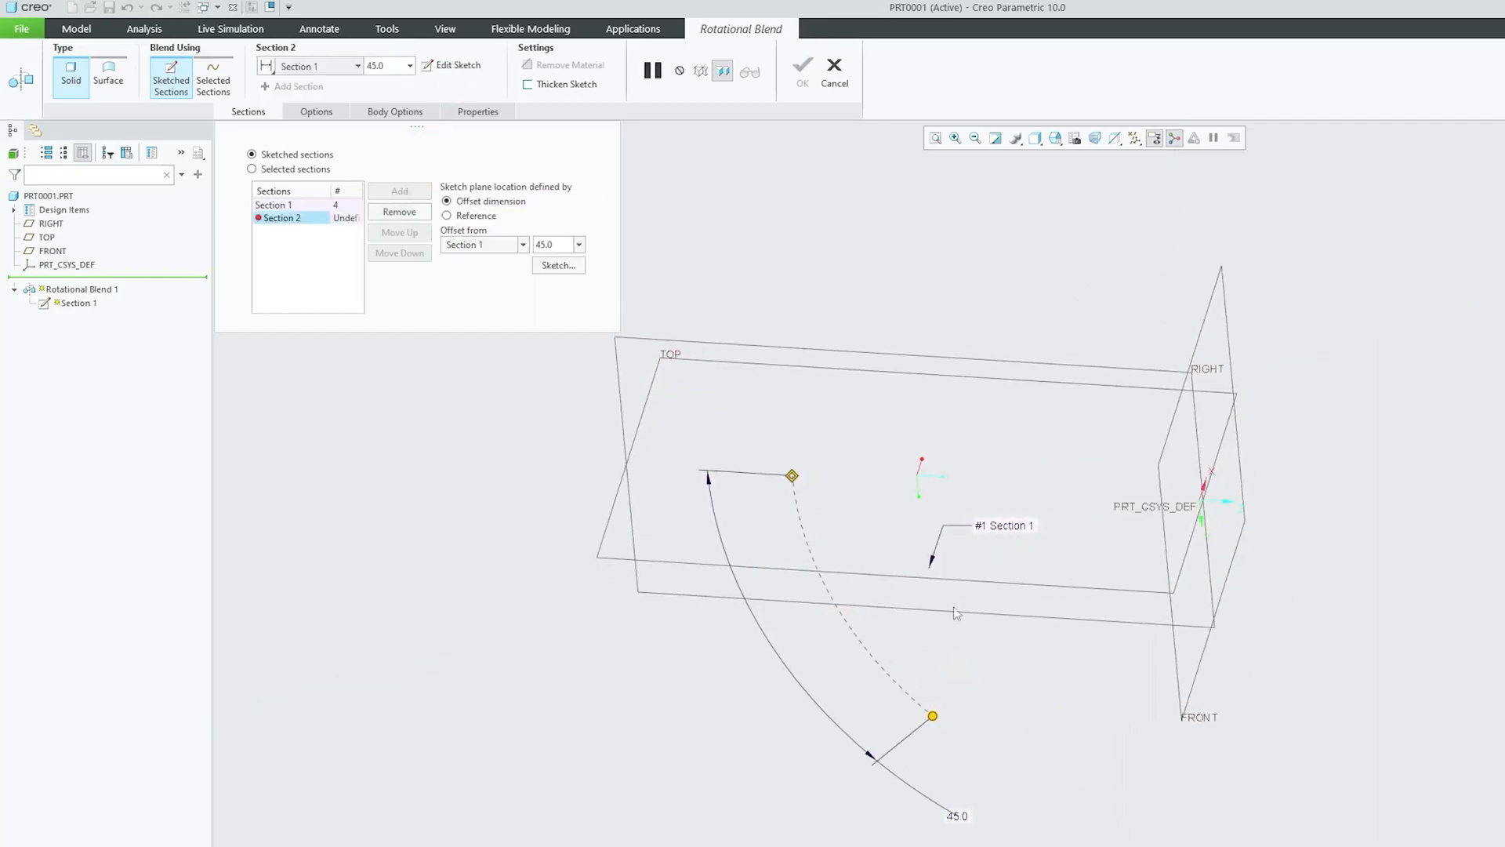
pyautogui.moveTo(932, 716); pyautogui.dragTo(902, 691)
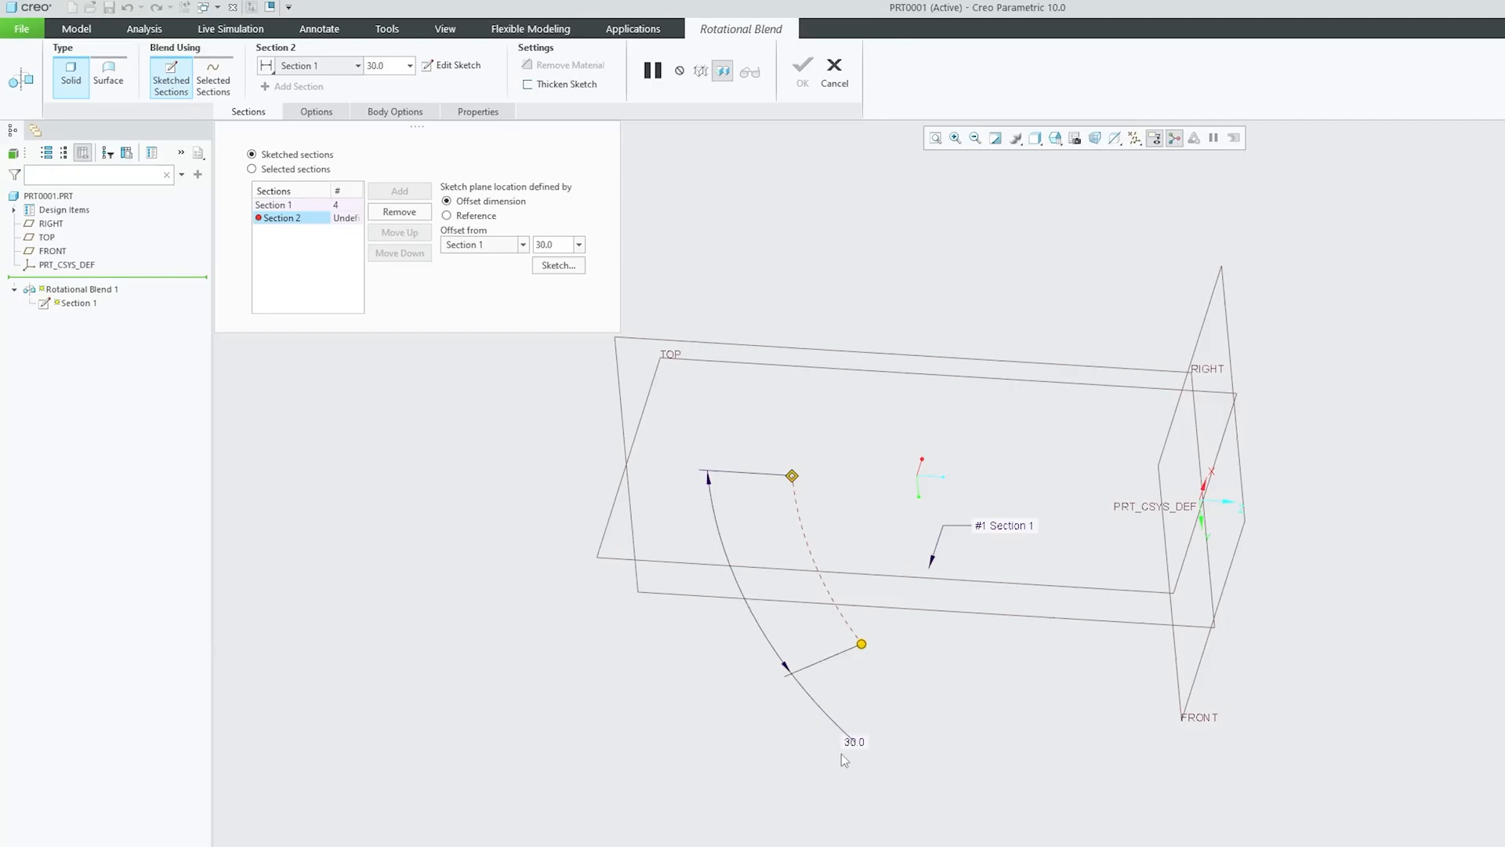
pyautogui.moveTo(478, 411)
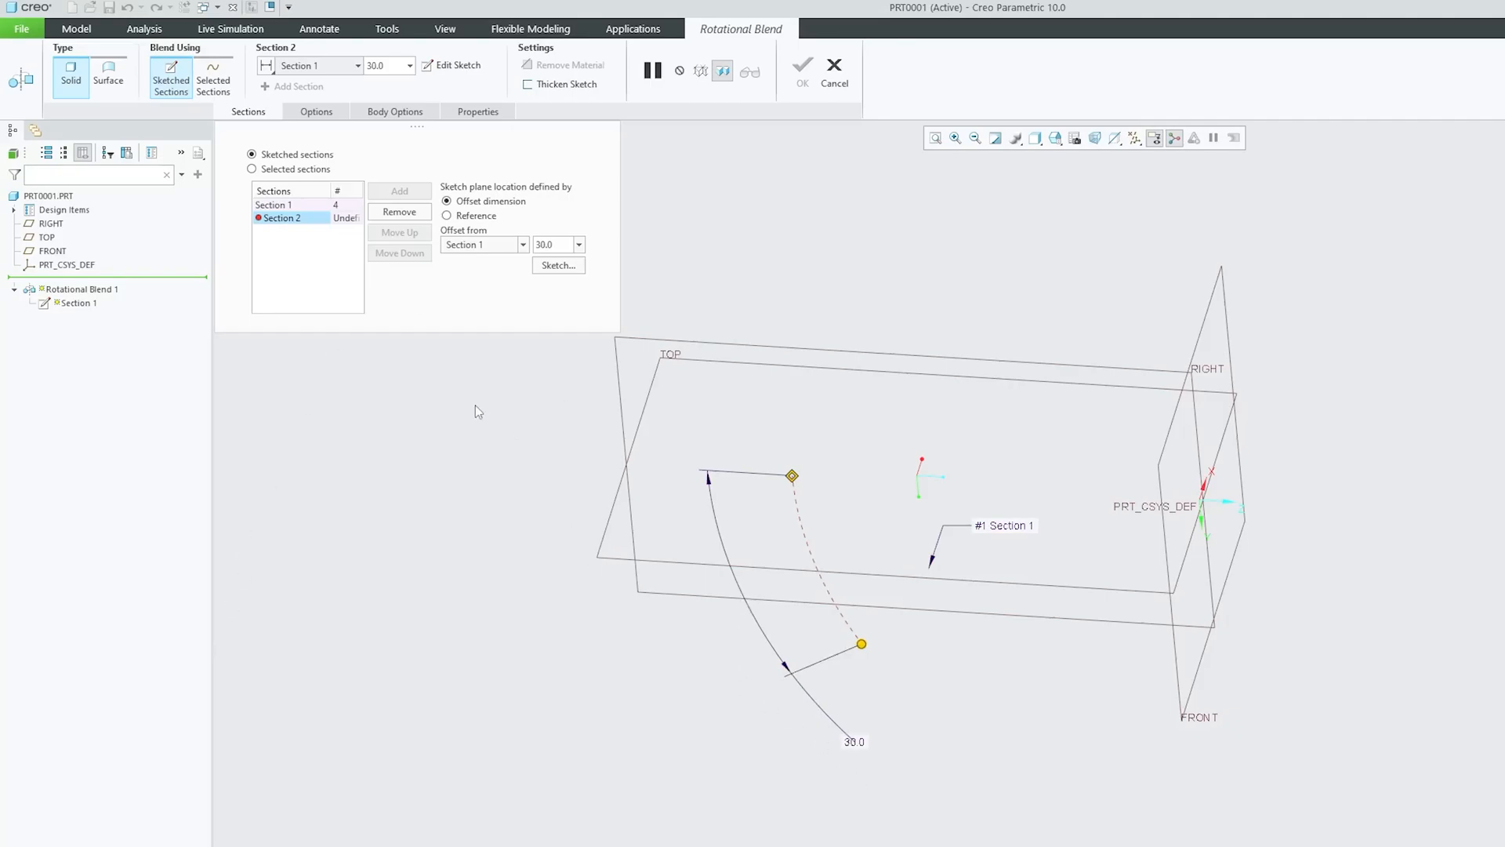
pyautogui.moveTo(595, 286)
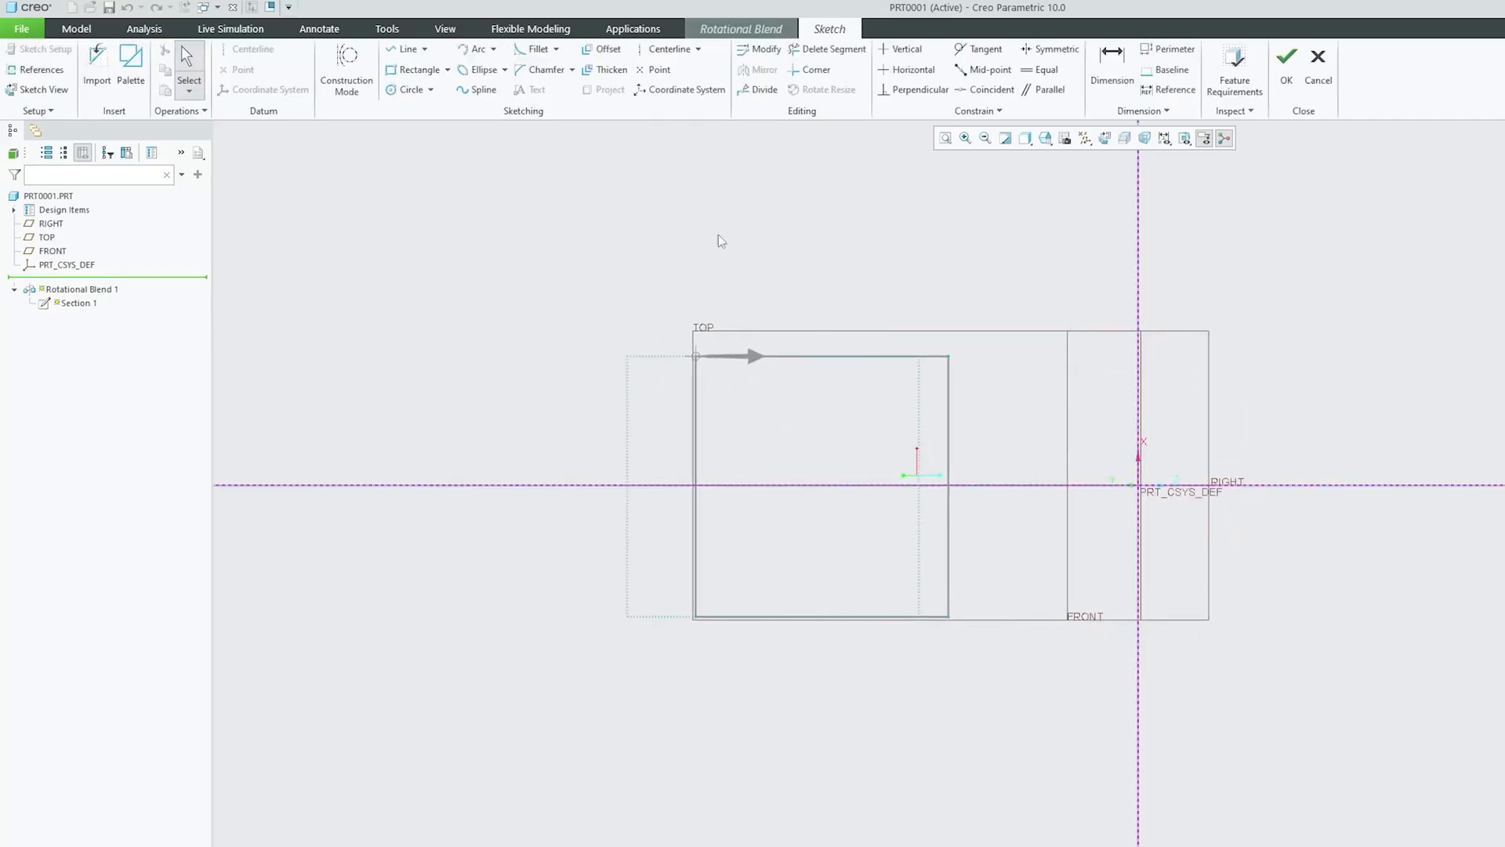
# Sketch Section 2 as a rectangle and accept it, adding Section 3 at 45°
pyautogui.click(414, 69)
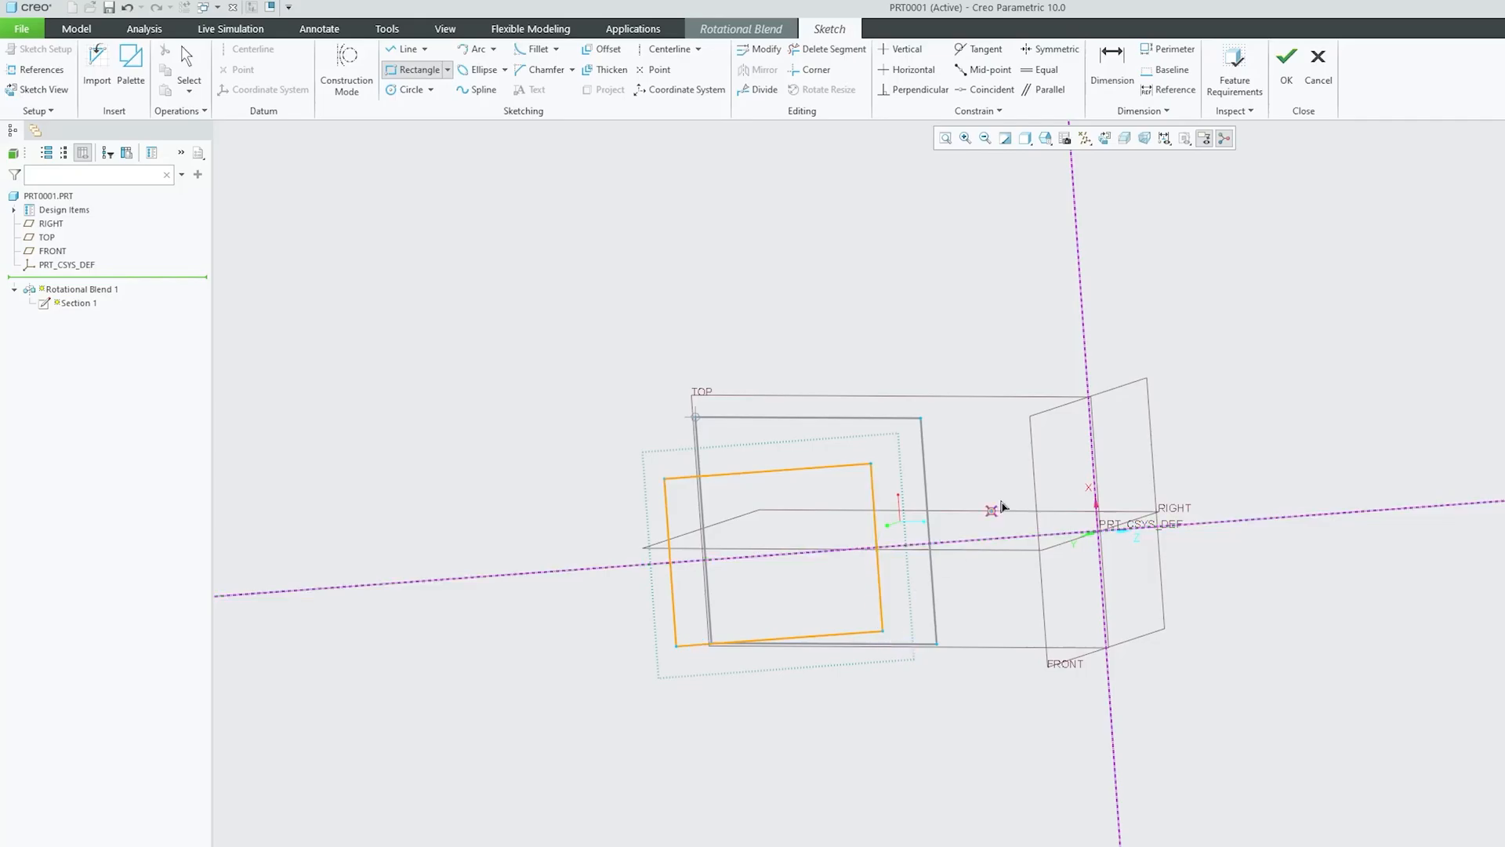
pyautogui.click(1286, 56)
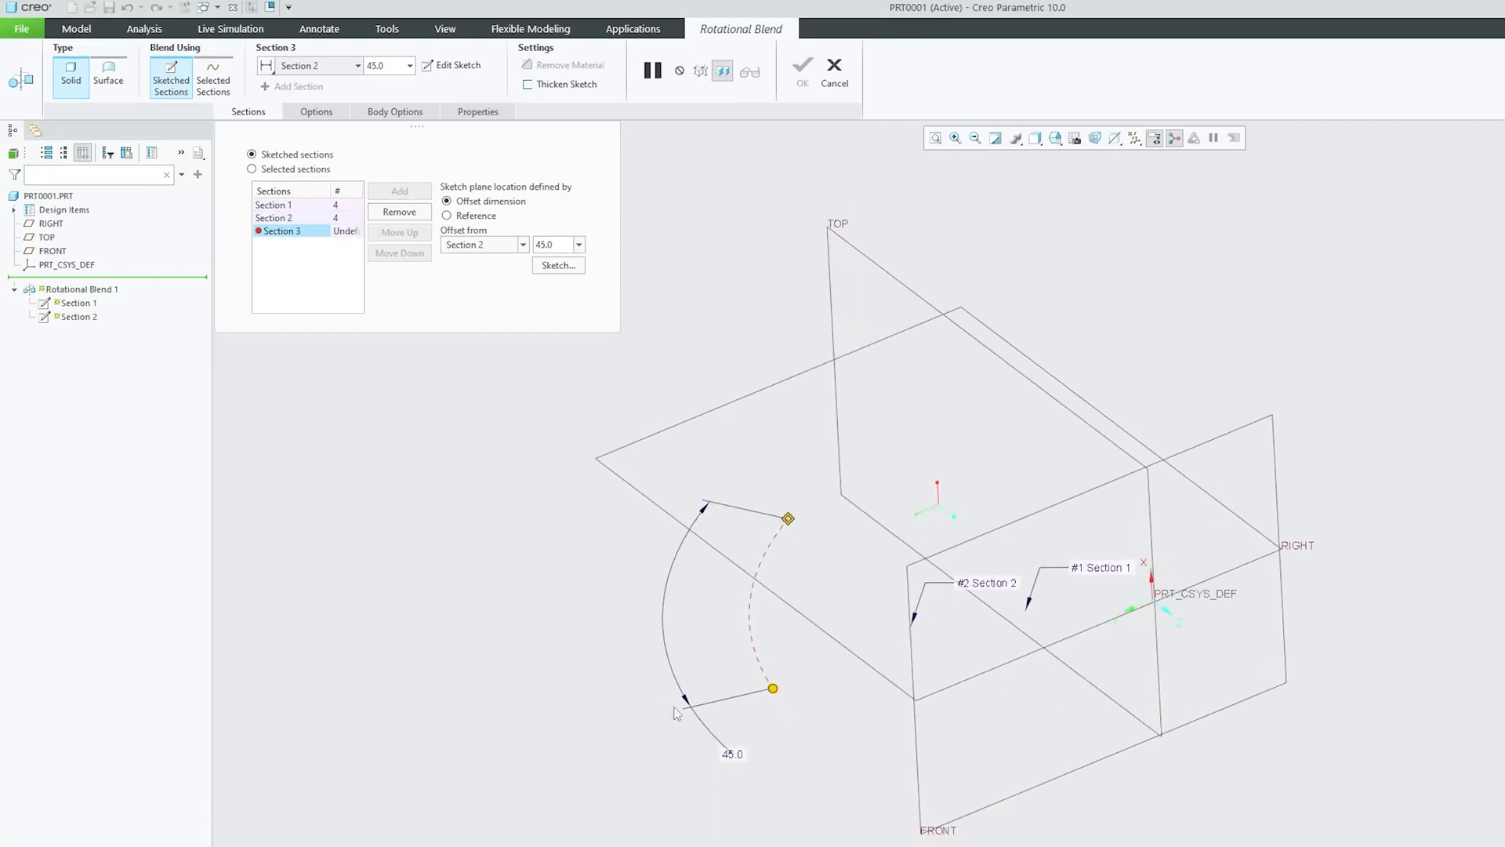
pyautogui.moveTo(786, 189)
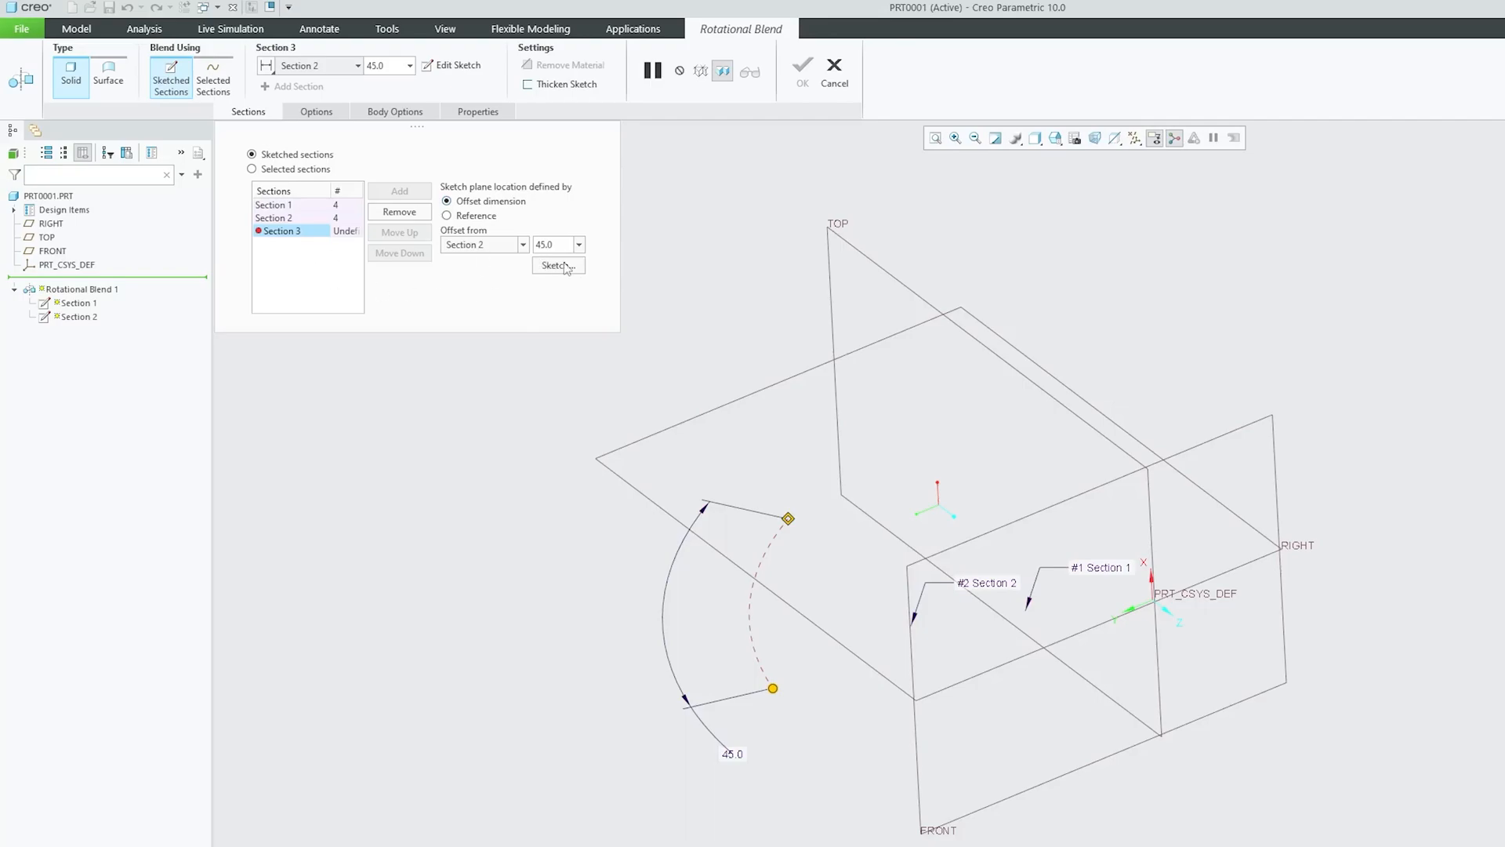
# Open Sketcher for Section 3 from the Sections tab
pyautogui.click(554, 265)
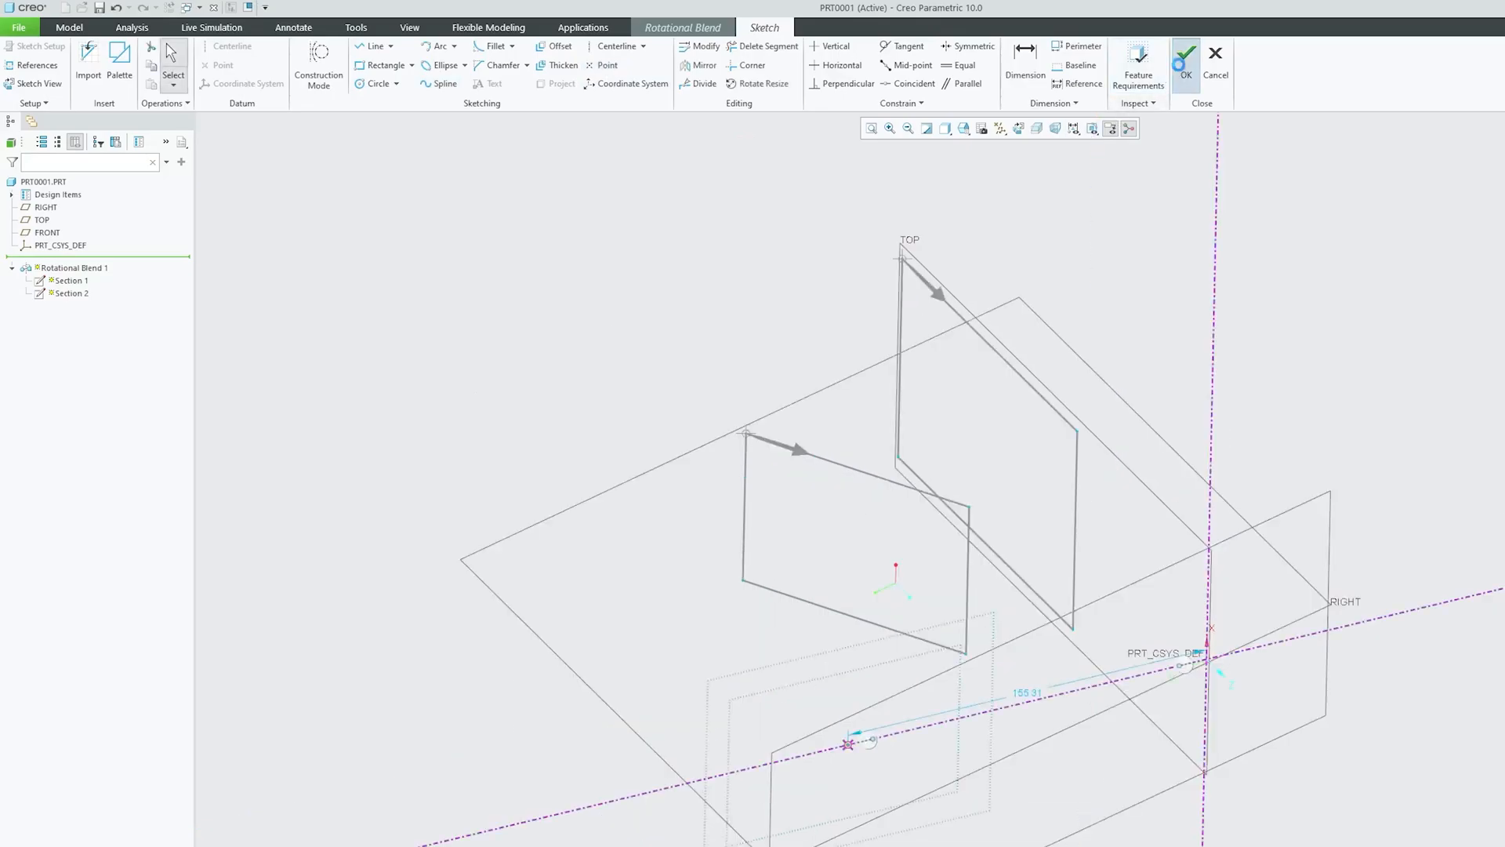
# Accept Section 3 sketched as a single point, previewing the tapered solid
pyautogui.click(1185, 57)
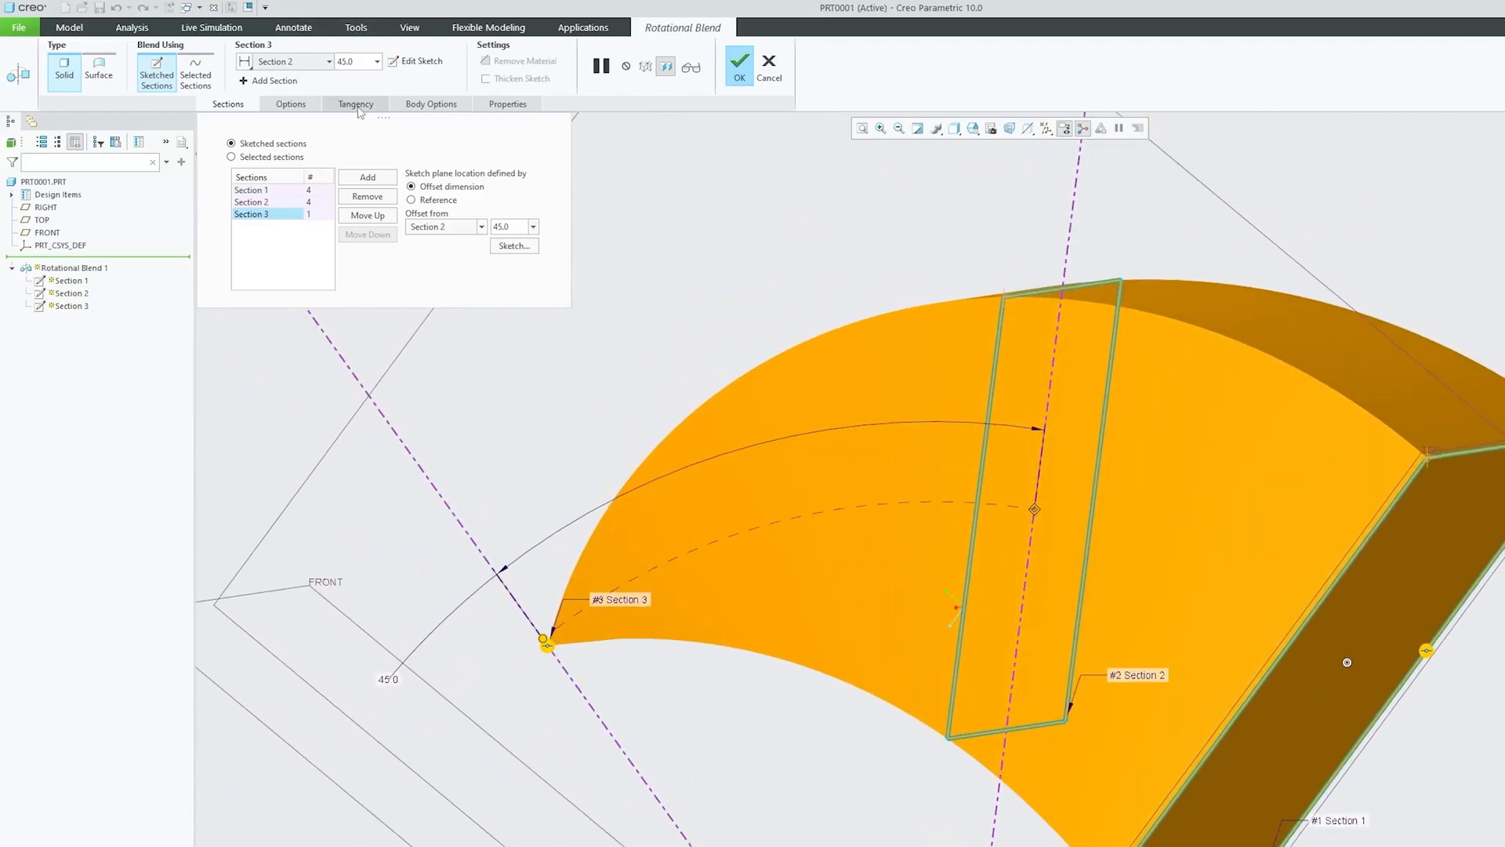
# Set start tangency to Normal and end to Smooth, then finish Rotational Blend 1
pyautogui.click(355, 103)
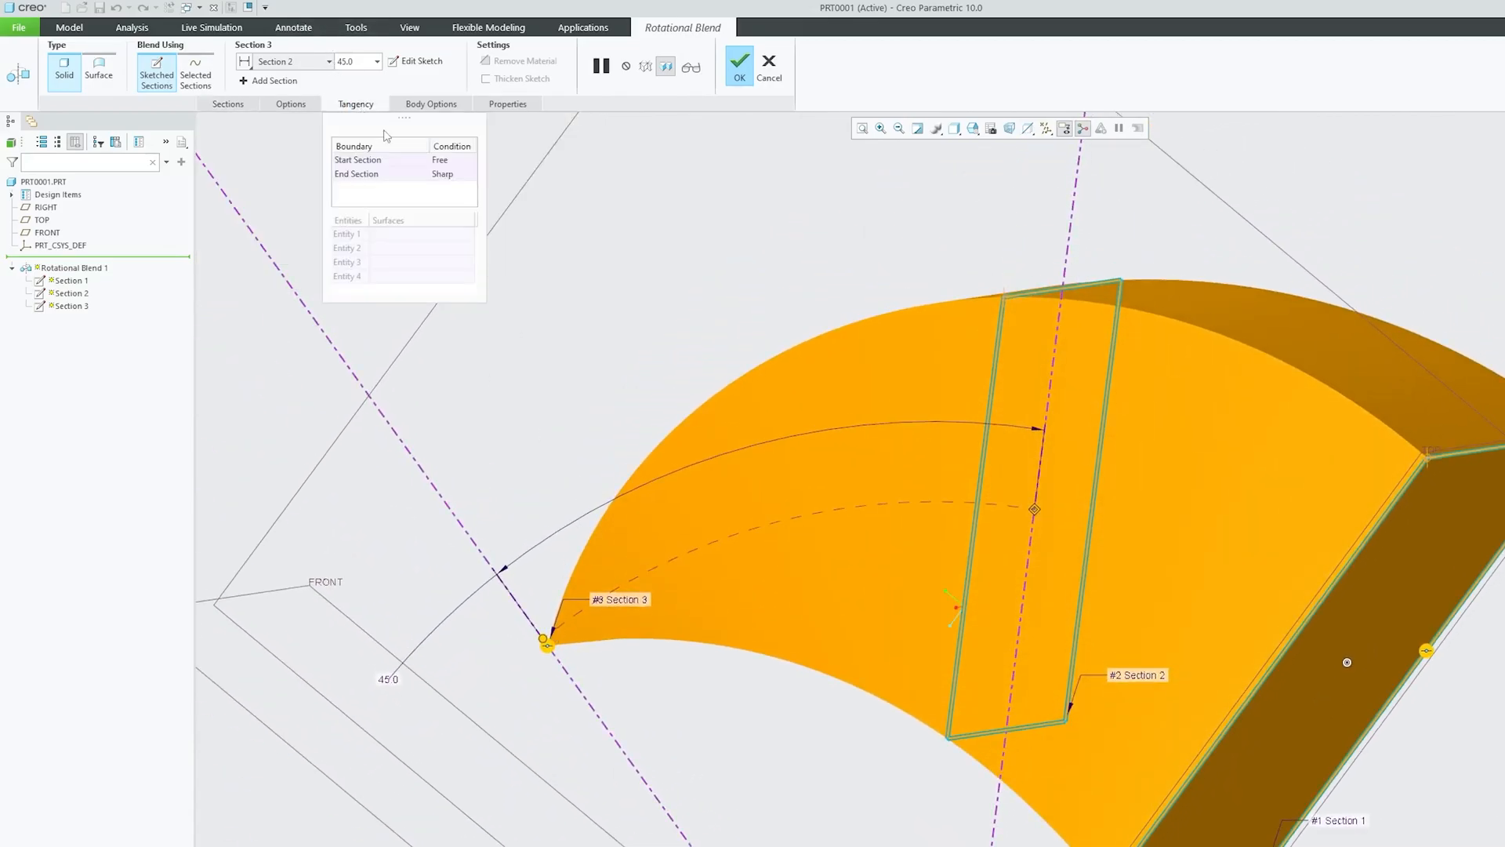
pyautogui.click(380, 159)
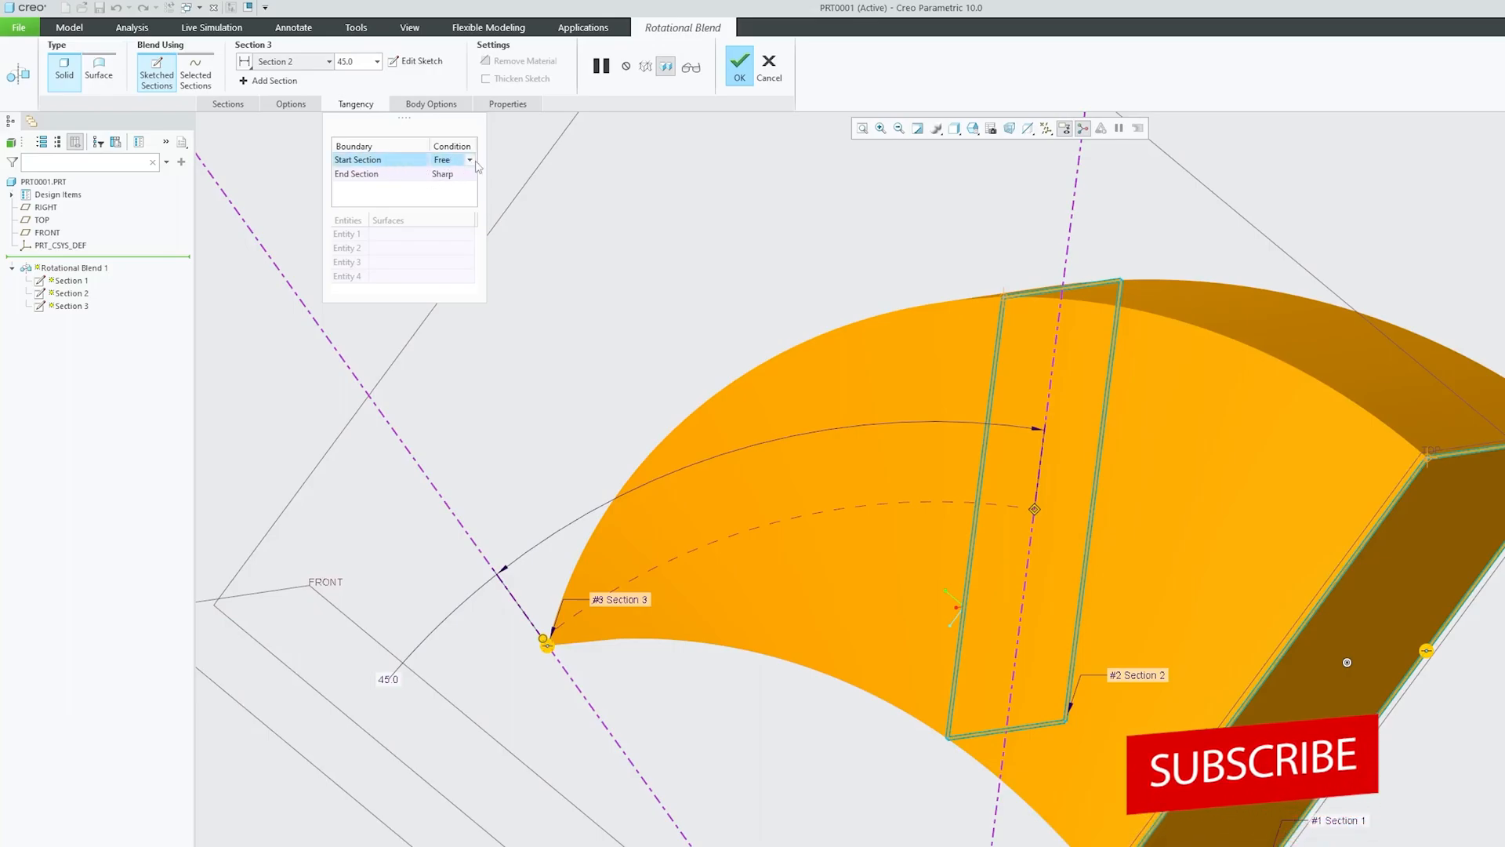
pyautogui.click(470, 159)
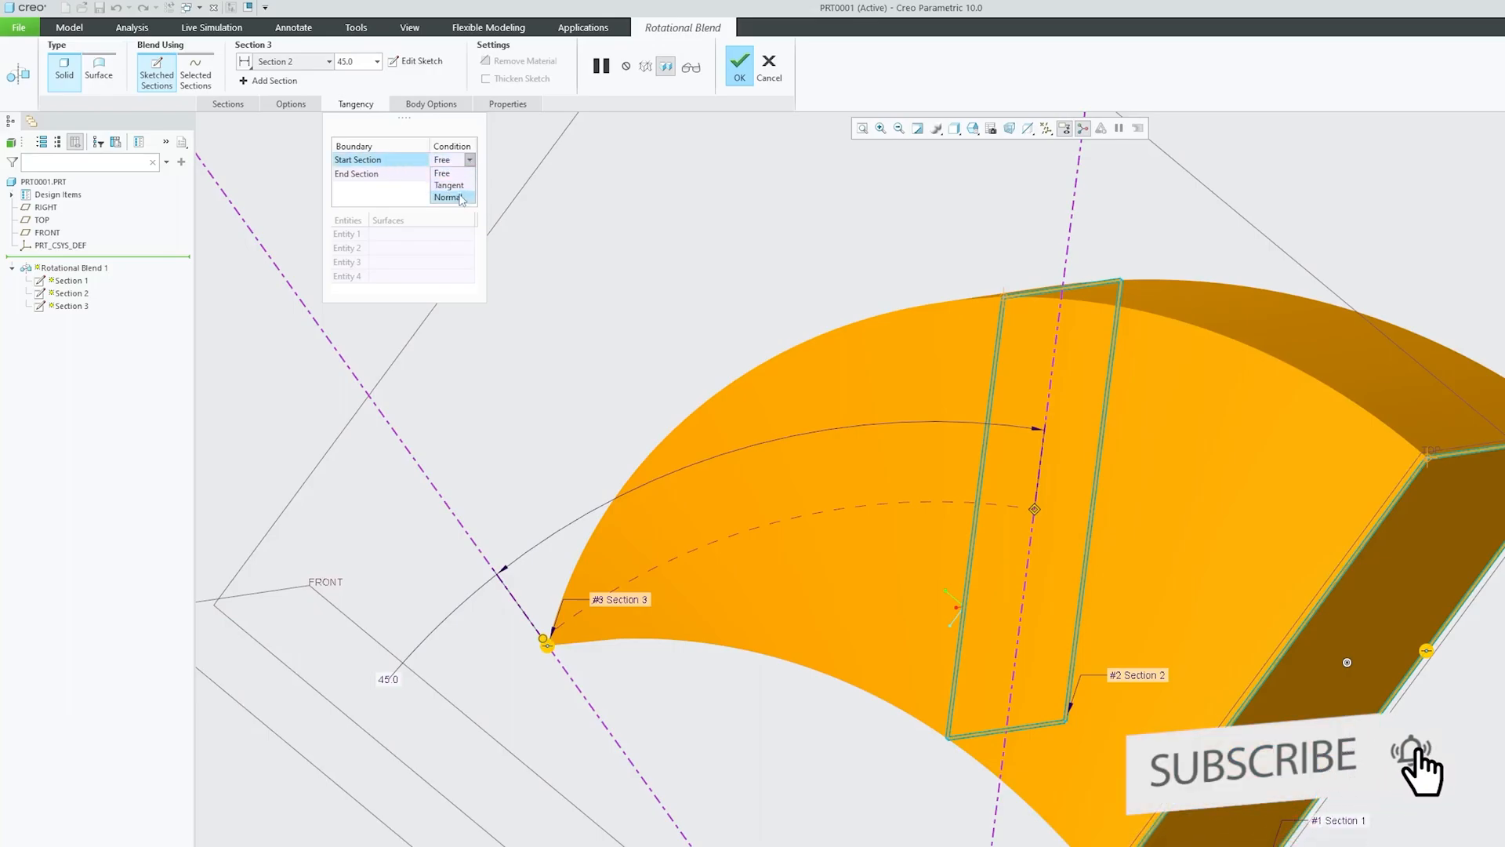
pyautogui.click(449, 197)
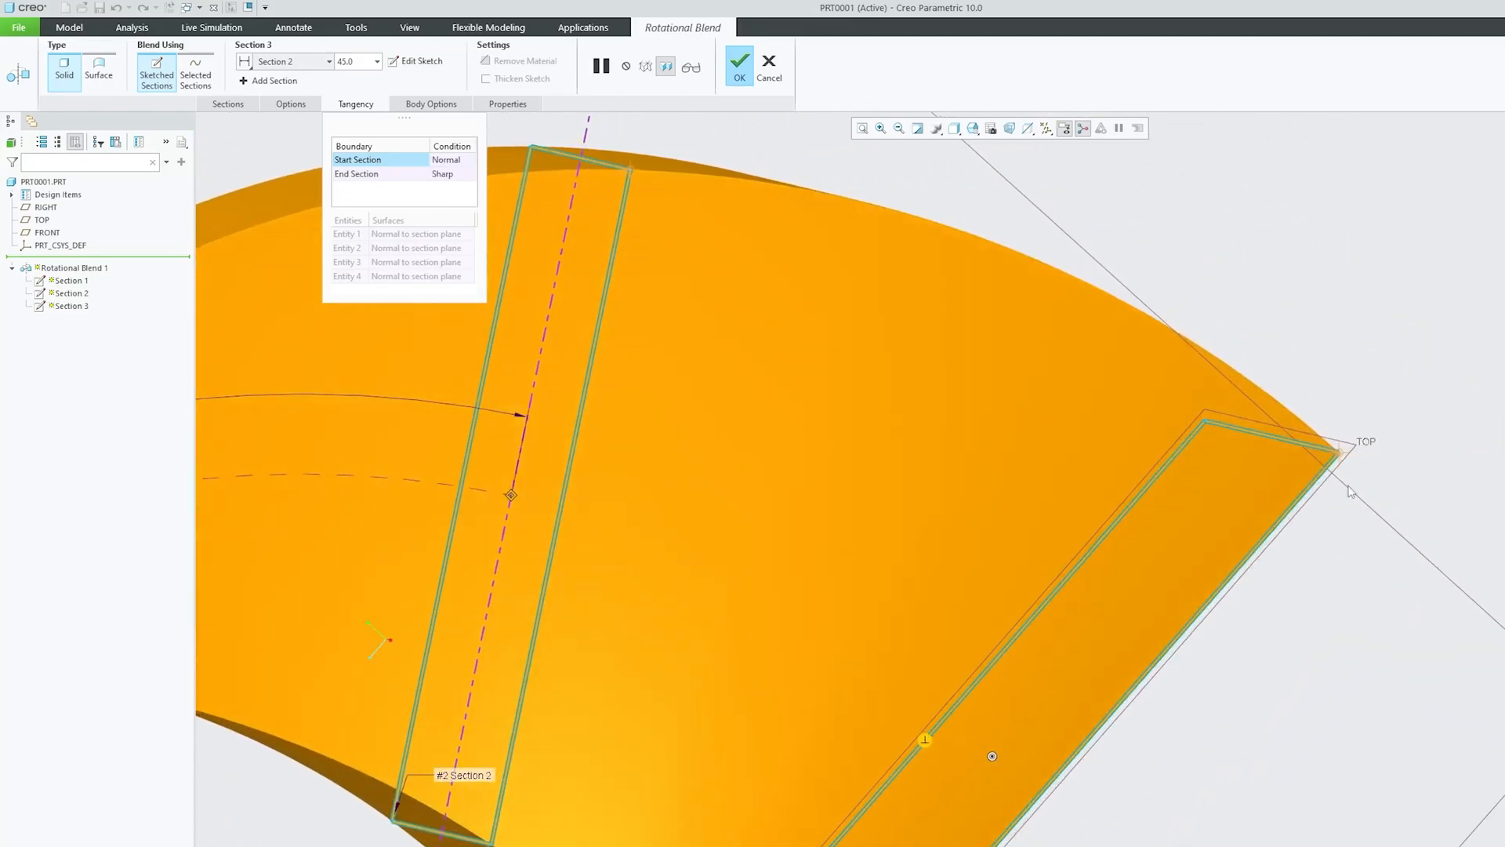
pyautogui.click(379, 174)
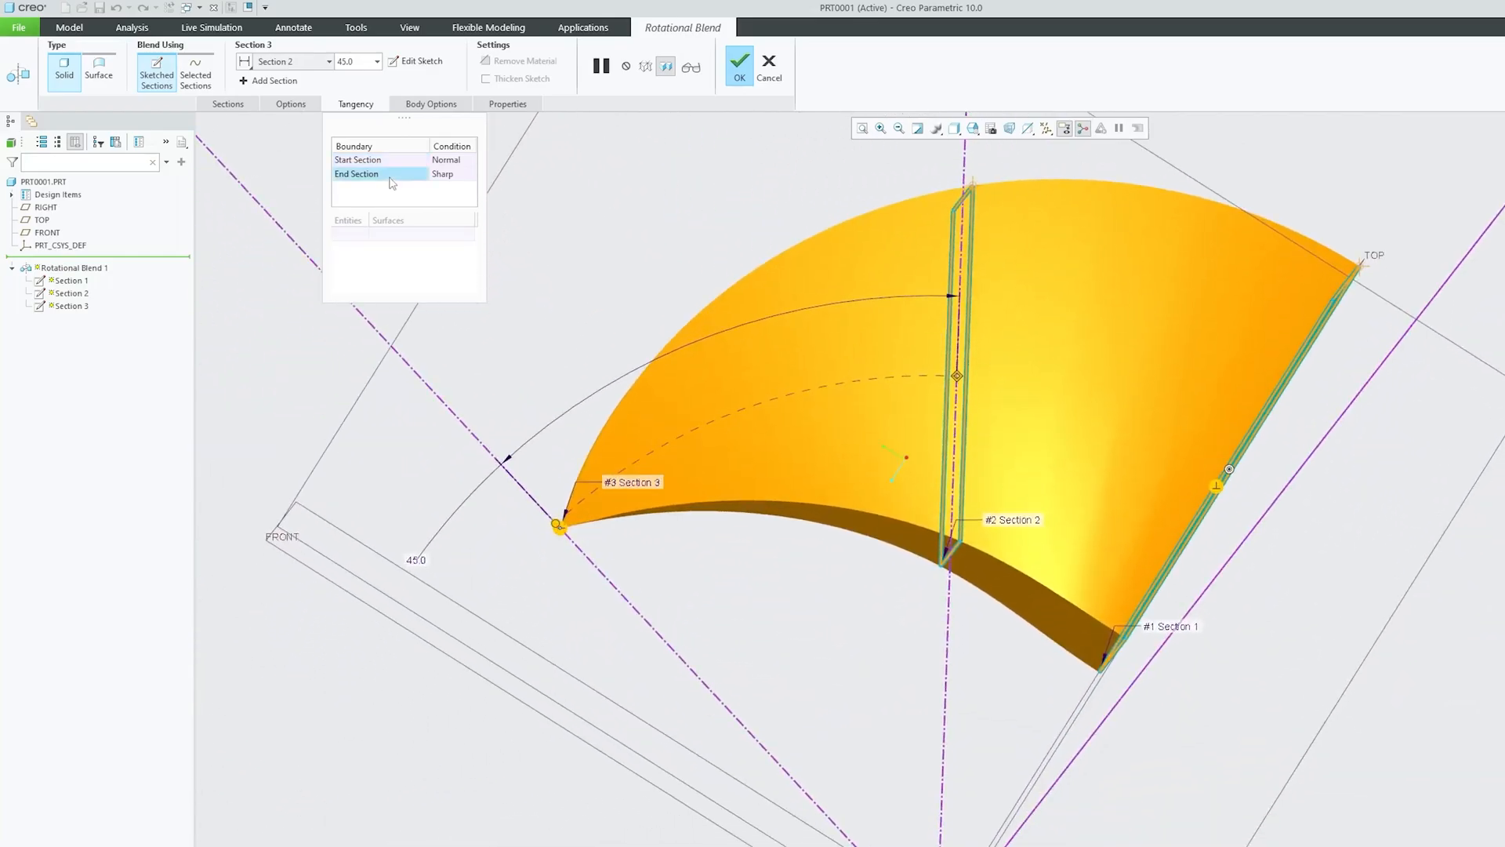
pyautogui.click(448, 174)
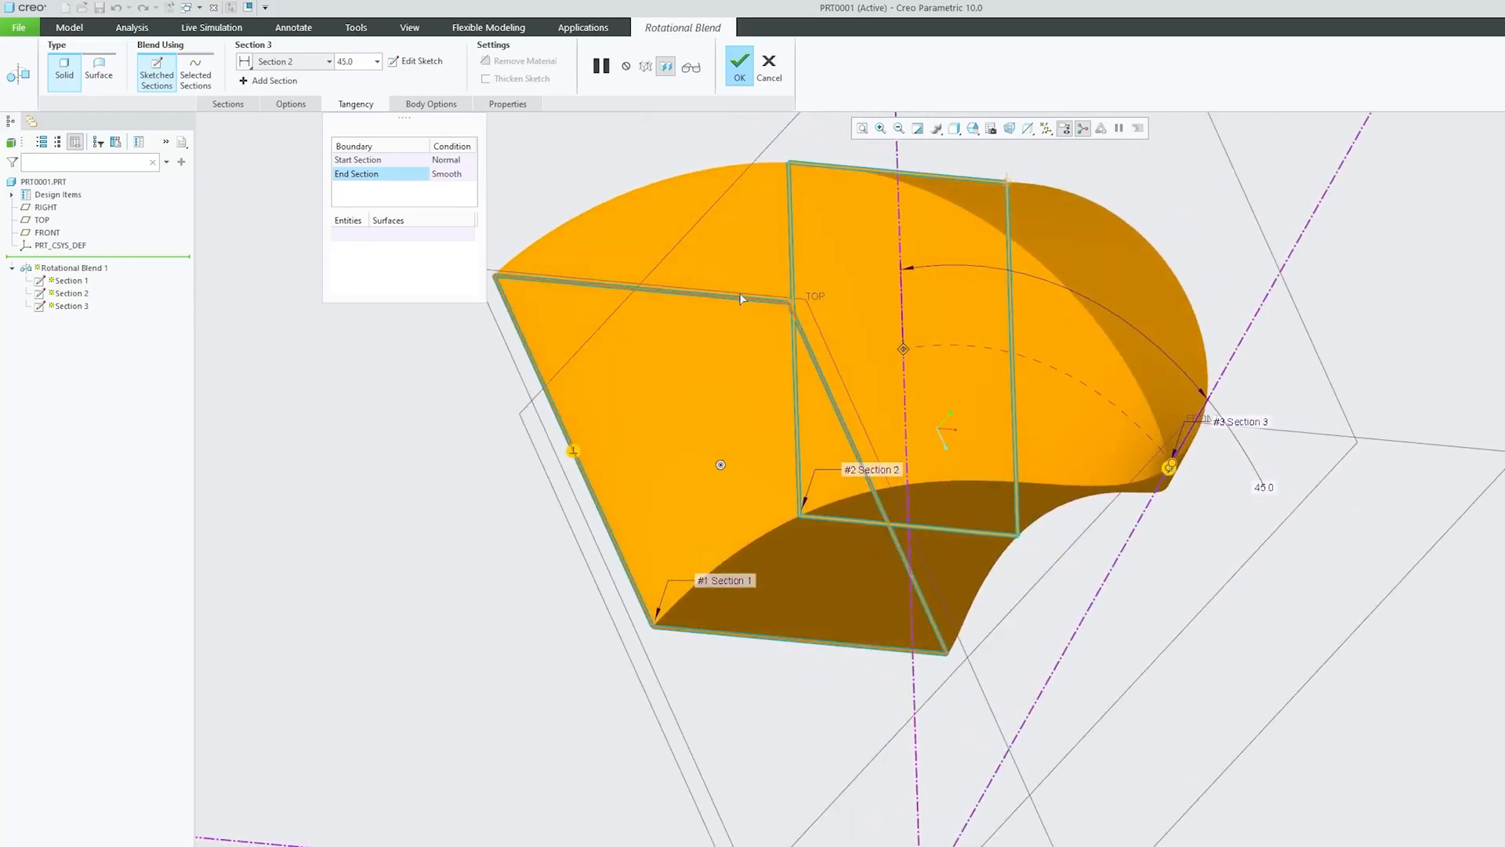
pyautogui.click(738, 61)
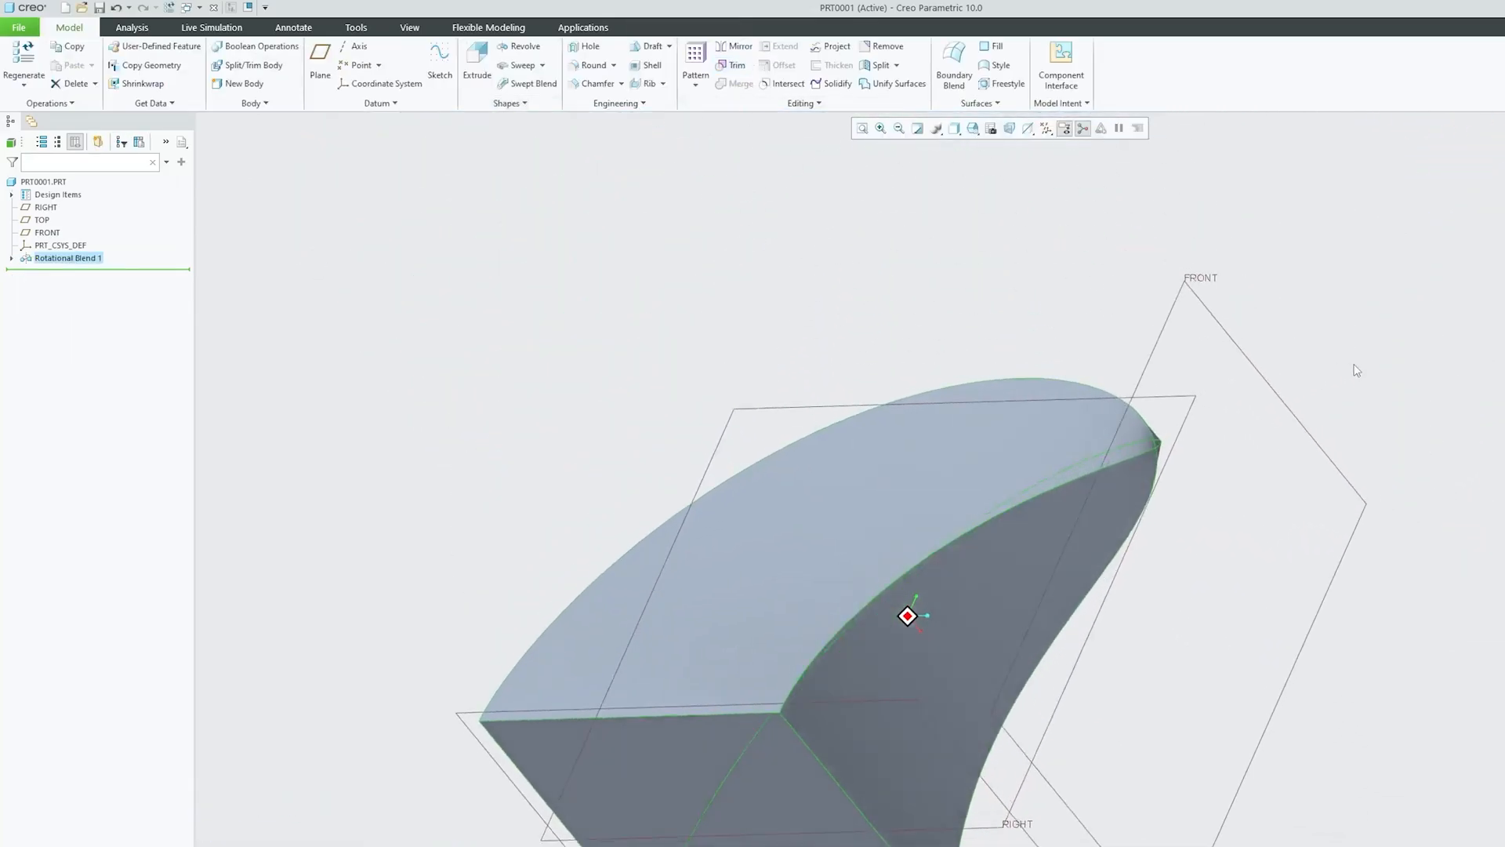